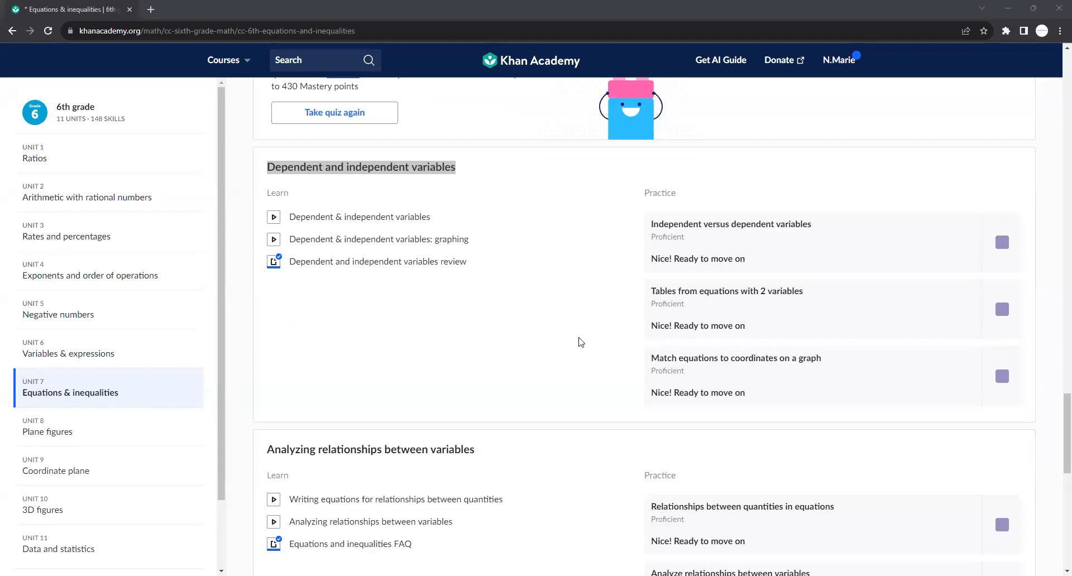
{"action": "mouse_move", "coordinate": [354, 165]}
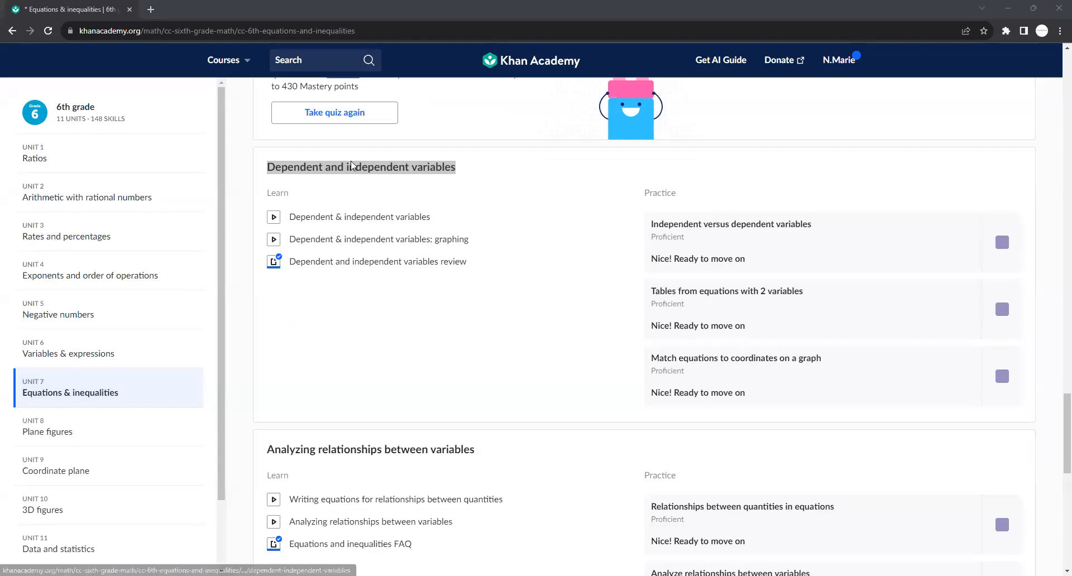
Add whiteboard text notes 'y = k', 'x' and 'k = constant or prop.' under Proportional Relationships
{"action": "scroll", "scroll_direction": "down", "scroll_amount": 3}
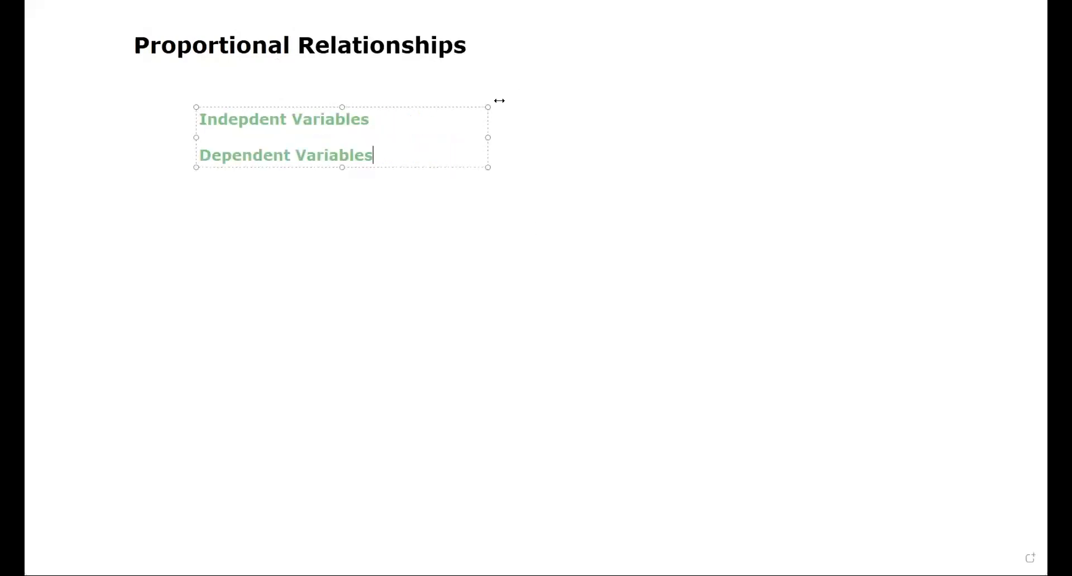
{"action": "type", "text": "y = k"}
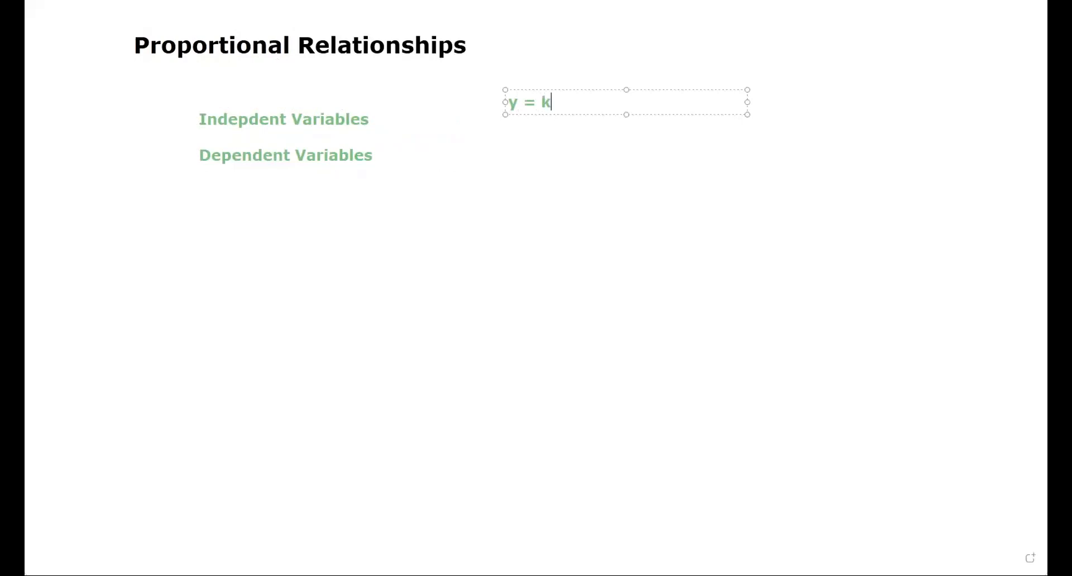
{"action": "type", "text": "x"}
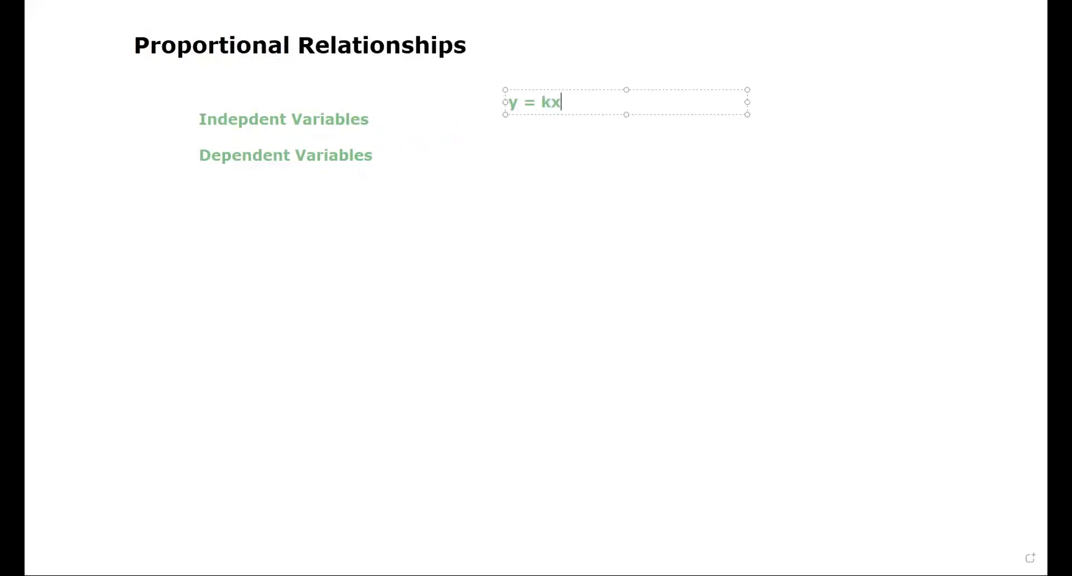
{"action": "type", "text": "k = constant or prop."}
{"action": "type", "text": "y : dep var"}
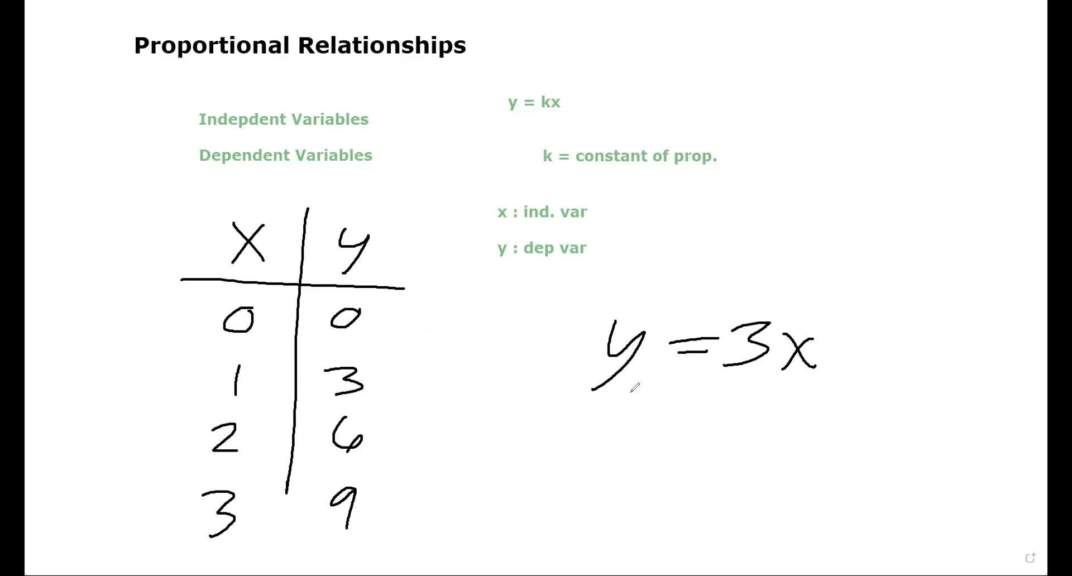
Handwrite the check 9 = 3(3) beneath y = 3x
{"action": "left_click_drag", "start_coordinate": [636, 386], "coordinate": [616, 441]}
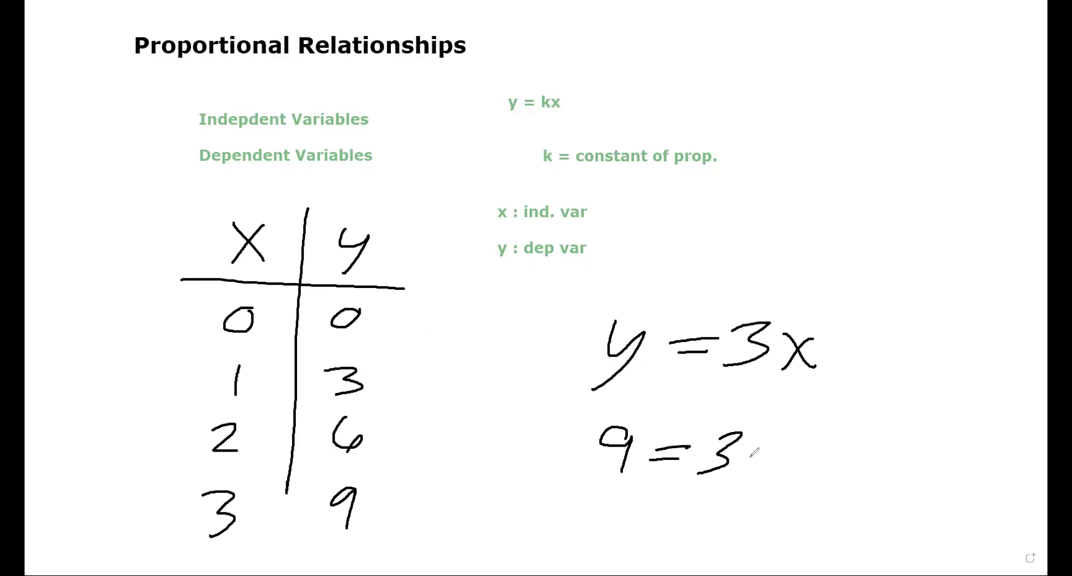
{"action": "left_click_drag", "start_coordinate": [752, 451], "coordinate": [827, 478]}
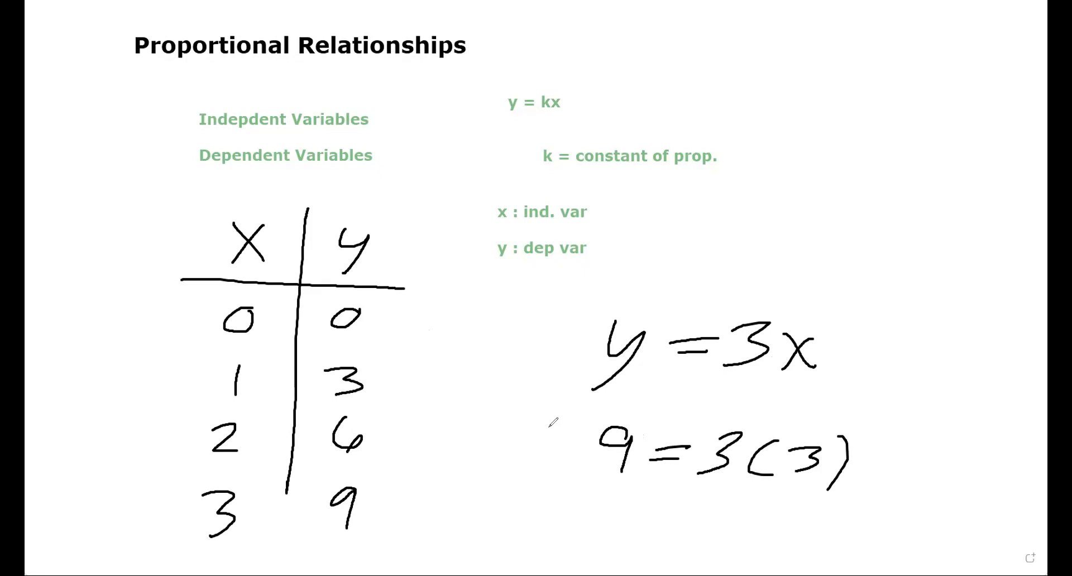
{"action": "mouse_move", "coordinate": [280, 359]}
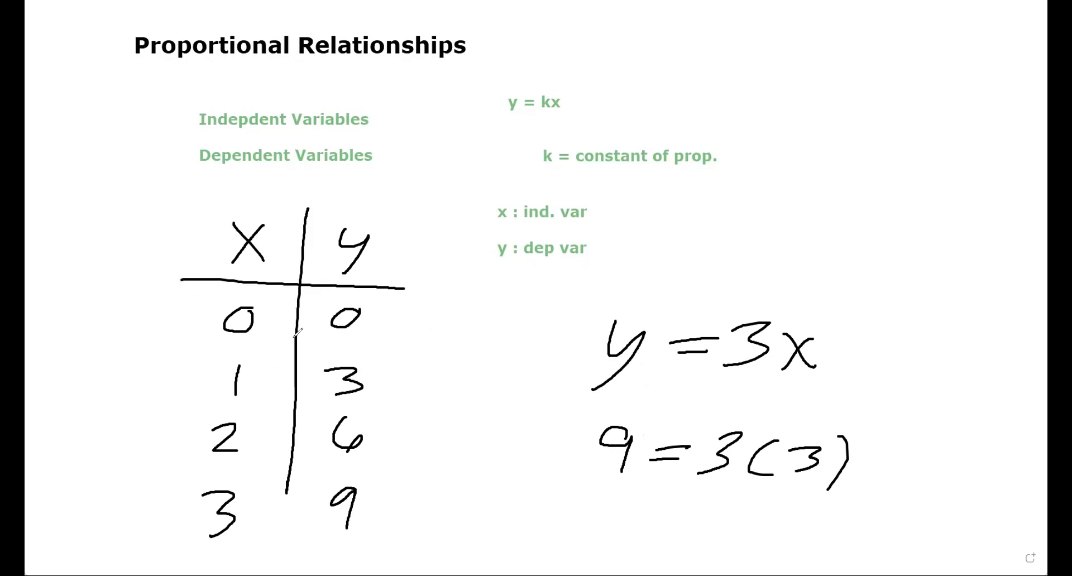
Draw braces beside the table marking +1 steps in x and +2 in y
{"action": "left_click_drag", "start_coordinate": [199, 321], "coordinate": [184, 417]}
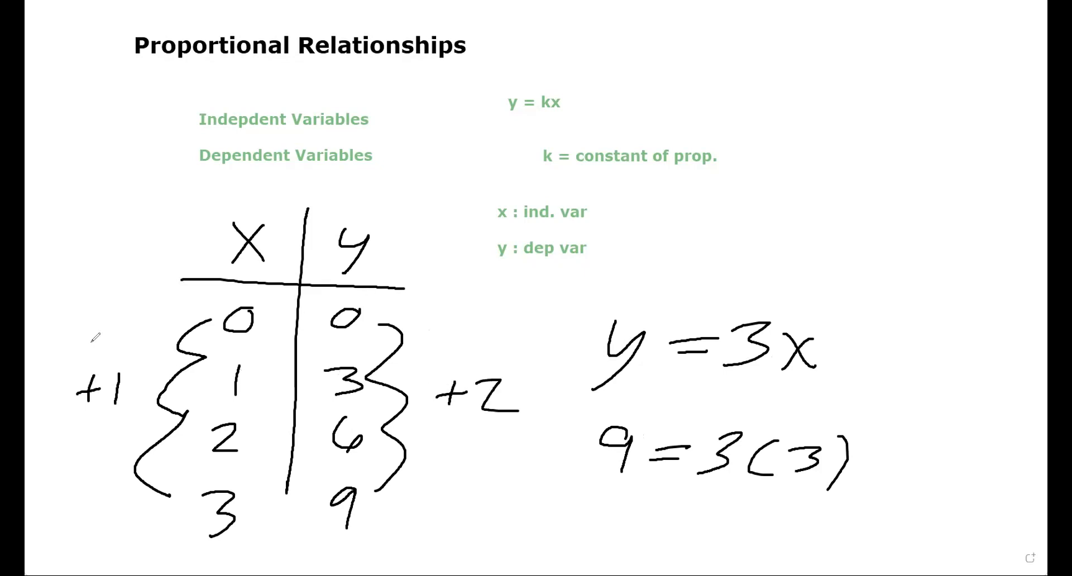
{"action": "mouse_move", "coordinate": [82, 357]}
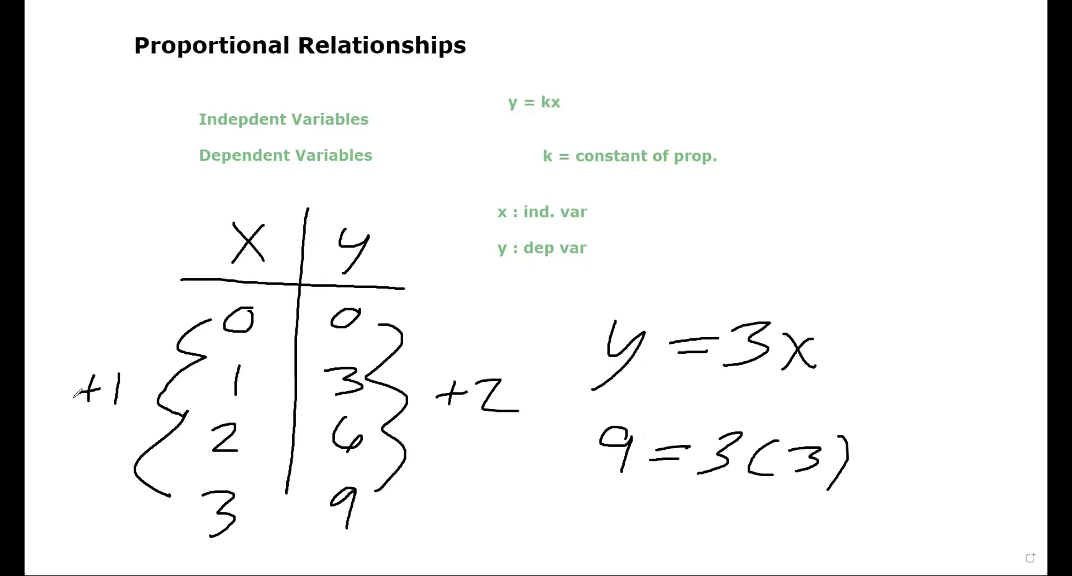
{"action": "mouse_move", "coordinate": [596, 527]}
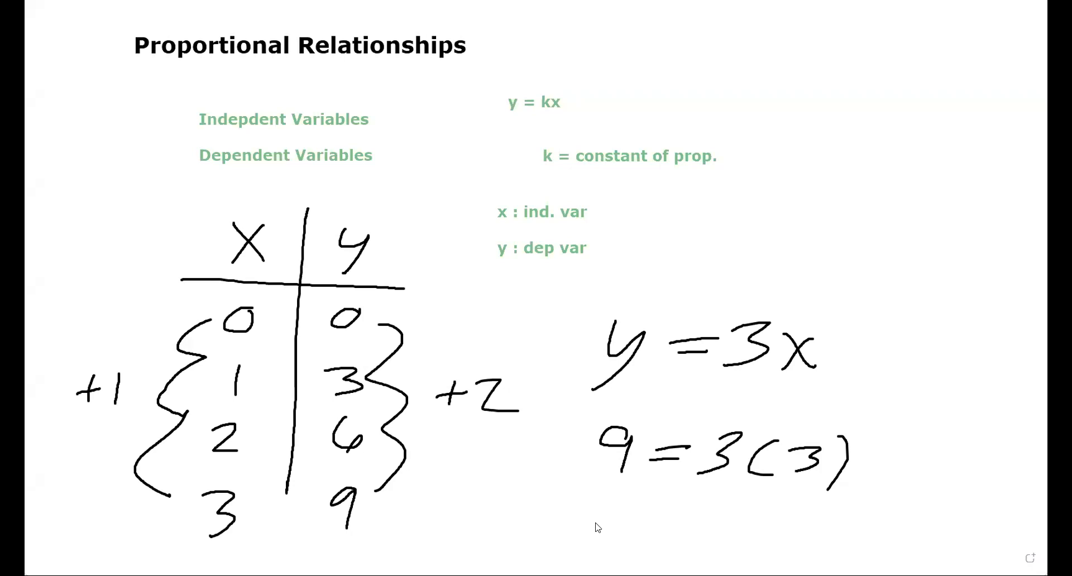
{"action": "mouse_move", "coordinate": [369, 439]}
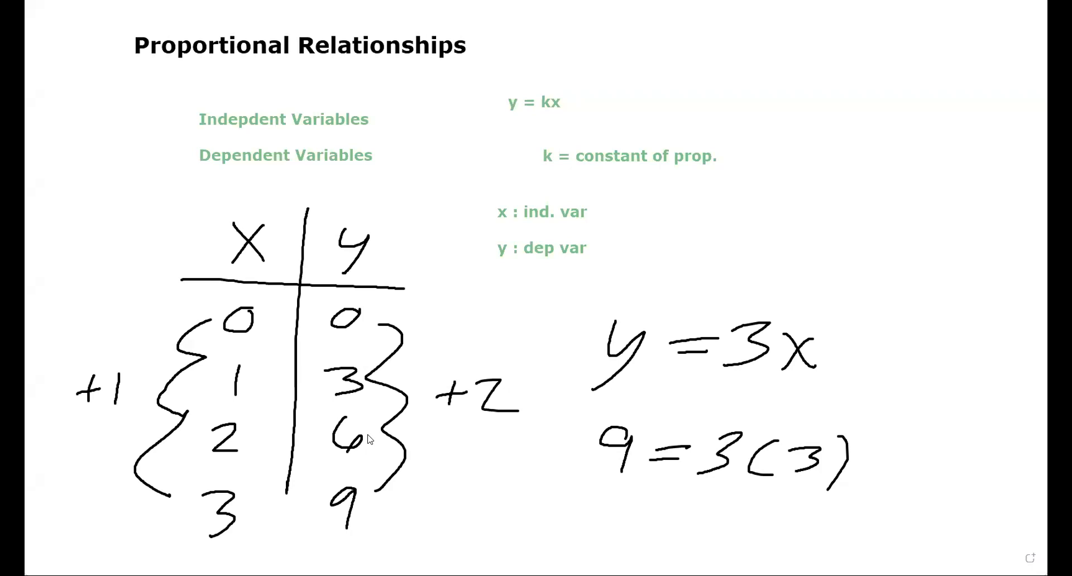
{"action": "left_click", "coordinate": [1060, 31]}
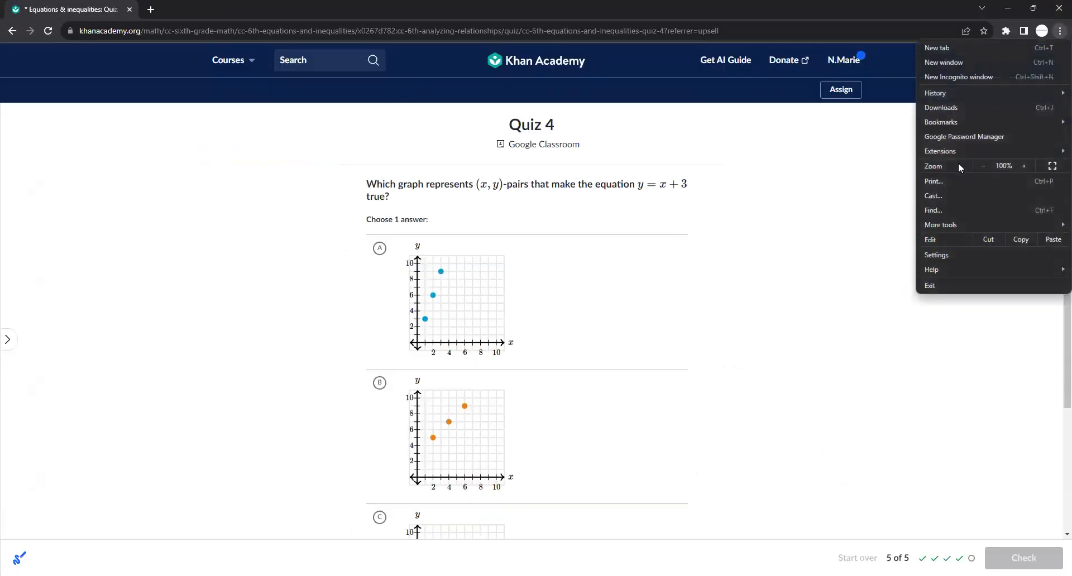
Return to question 5 and submit graph A for y = x + 3
{"action": "left_click", "coordinate": [542, 557]}
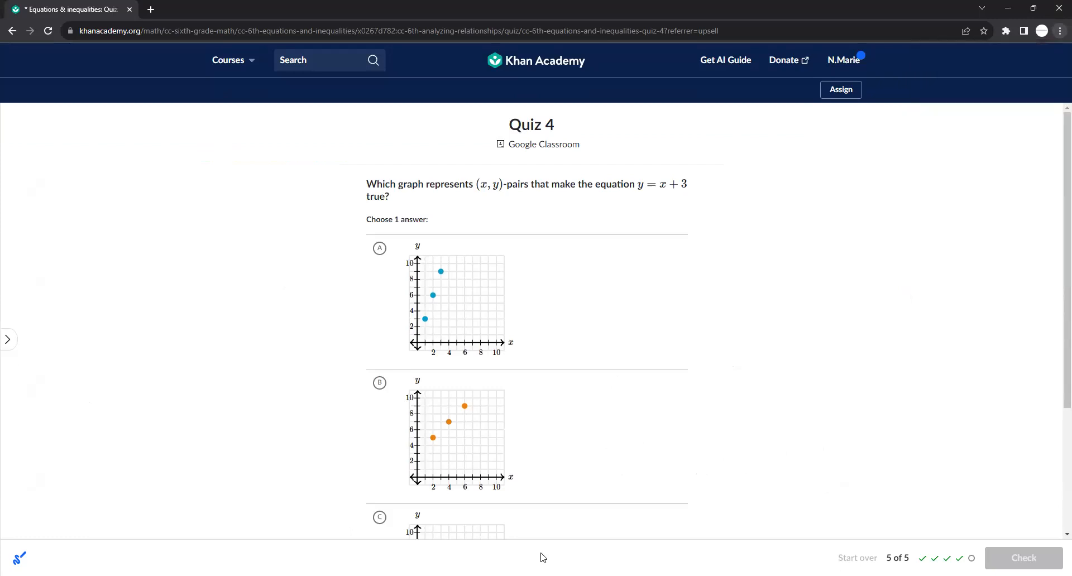
{"action": "mouse_move", "coordinate": [697, 416]}
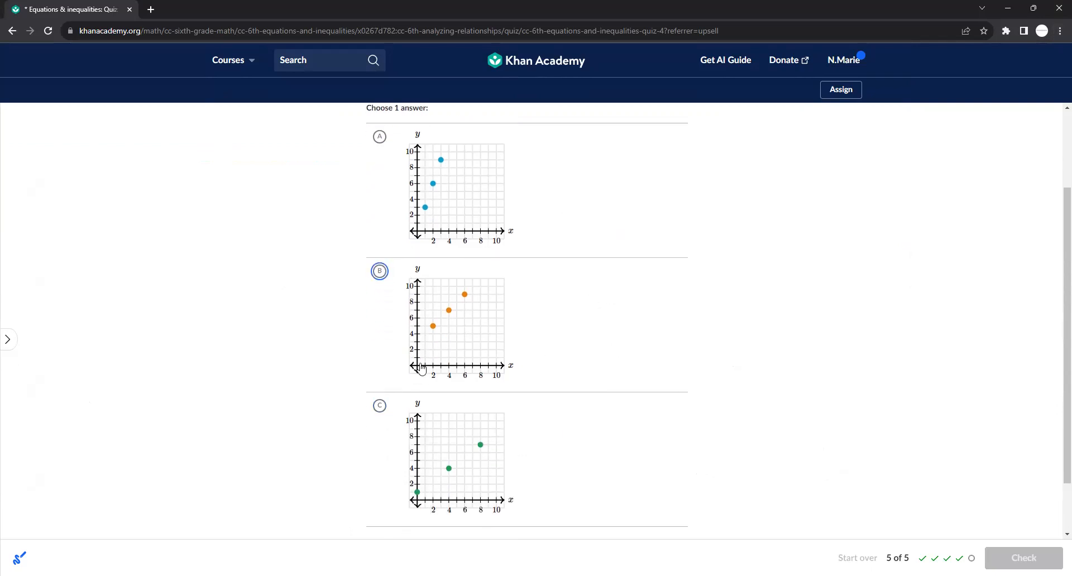
{"action": "left_click", "coordinate": [380, 137]}
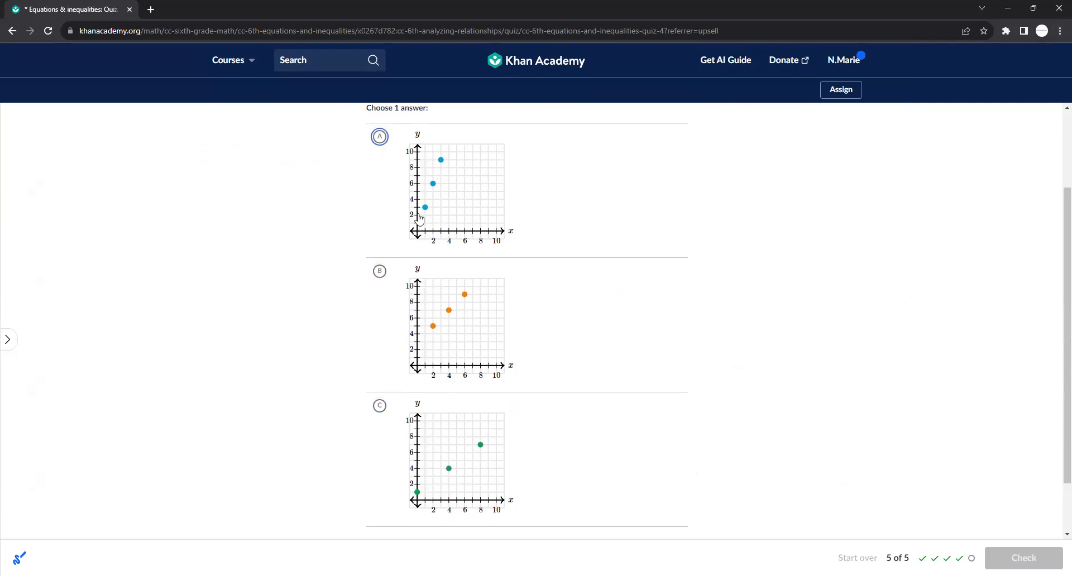
{"action": "left_click", "coordinate": [1023, 558]}
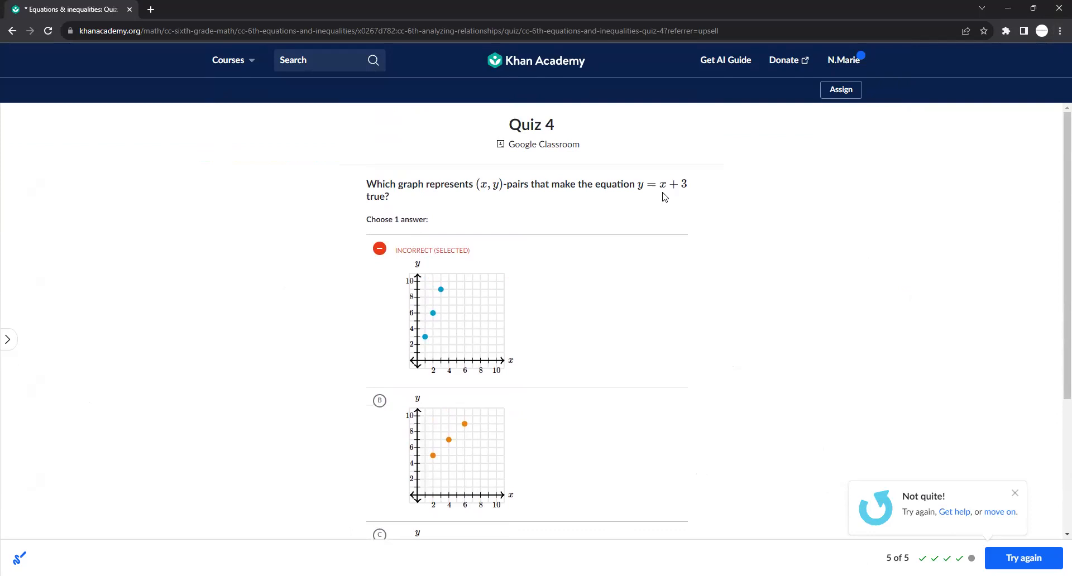
{"action": "mouse_move", "coordinate": [533, 367]}
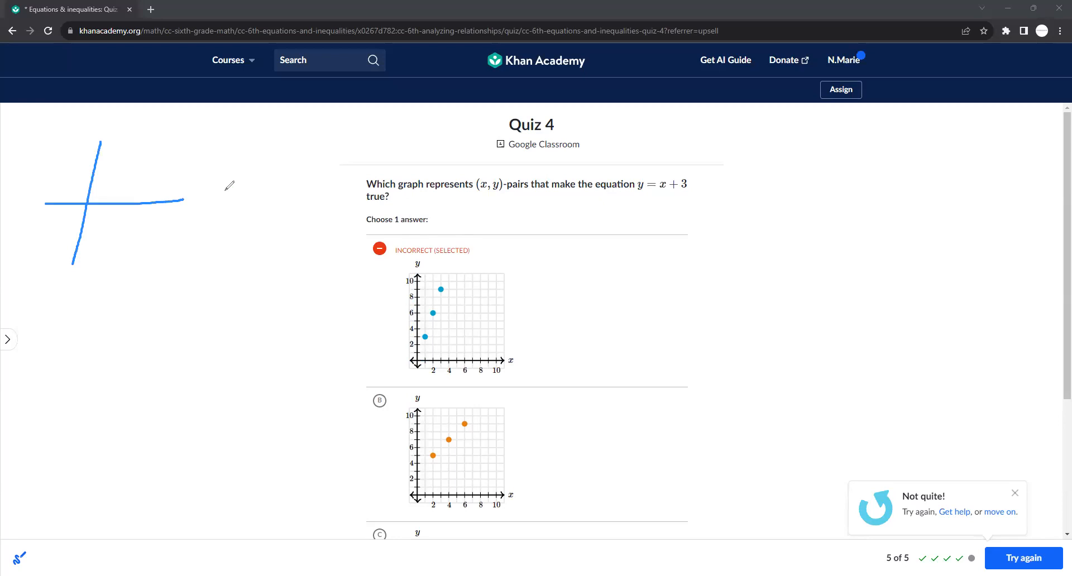
{"action": "left_click_drag", "start_coordinate": [198, 191], "coordinate": [229, 219]}
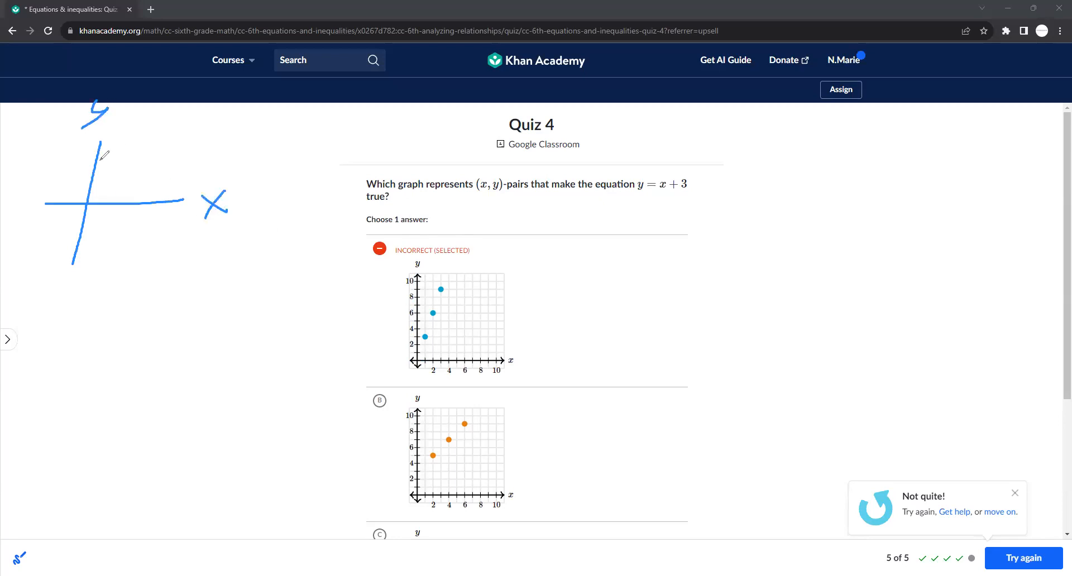
{"action": "mouse_move", "coordinate": [427, 357]}
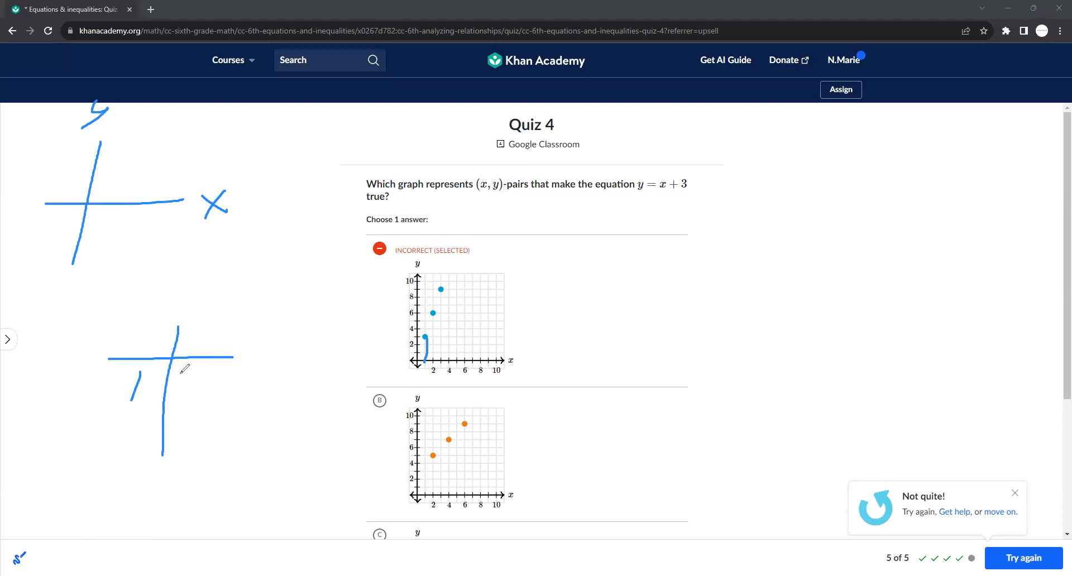
{"action": "mouse_move", "coordinate": [210, 368]}
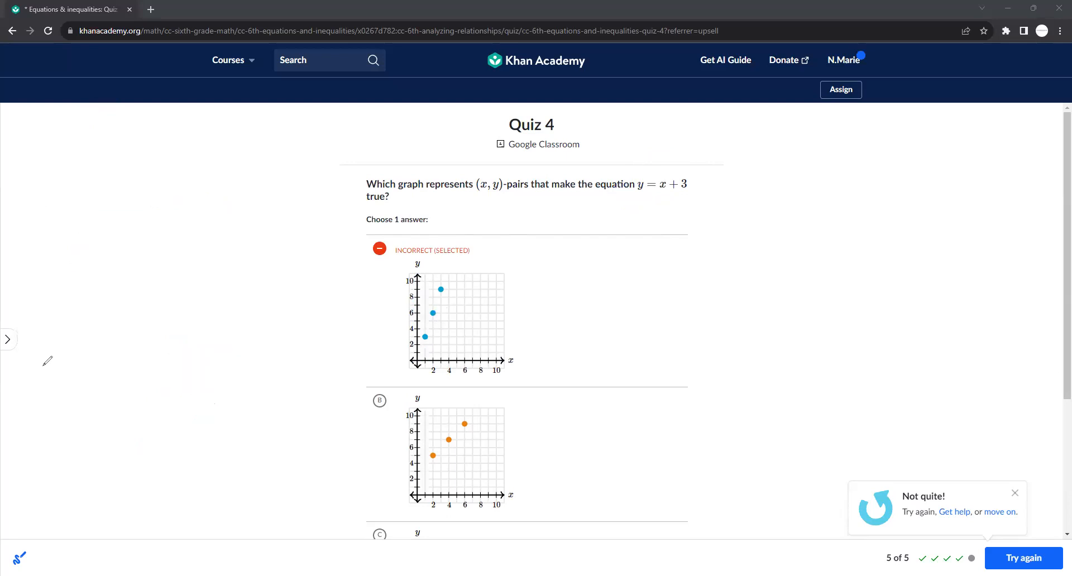
{"action": "scroll", "scroll_direction": "down", "scroll_amount": 3}
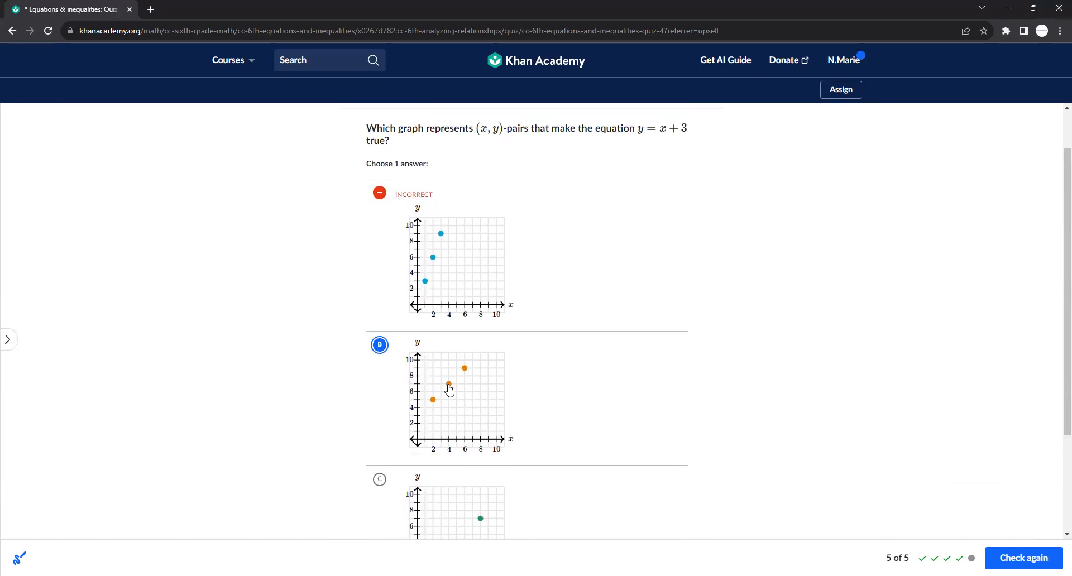
Choose graph B with points (2,5), (4,7), (6,9) and check it
{"action": "scroll", "scroll_direction": "down", "scroll_amount": 3}
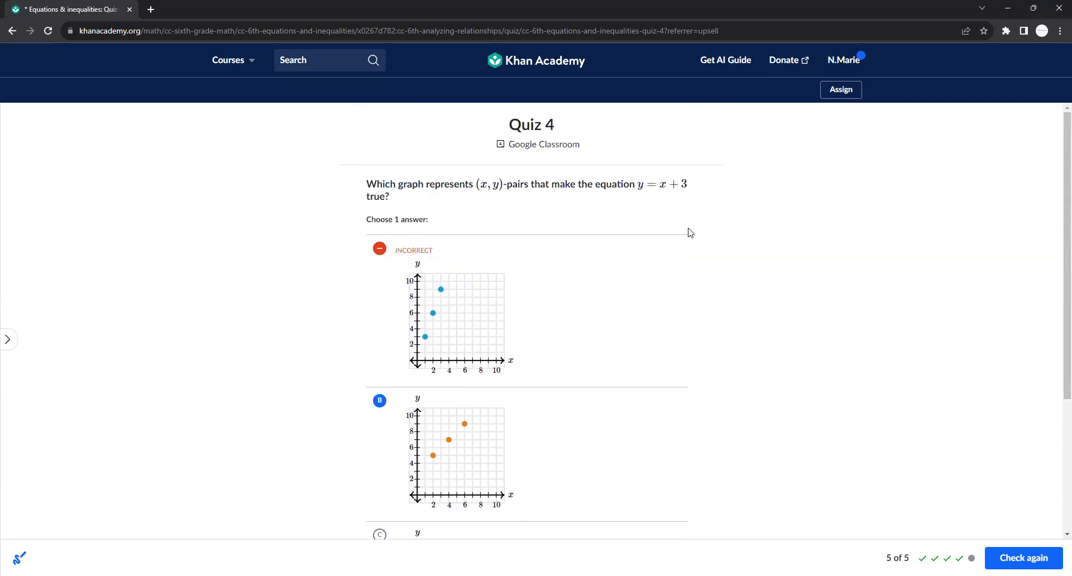
{"action": "left_click", "coordinate": [379, 401]}
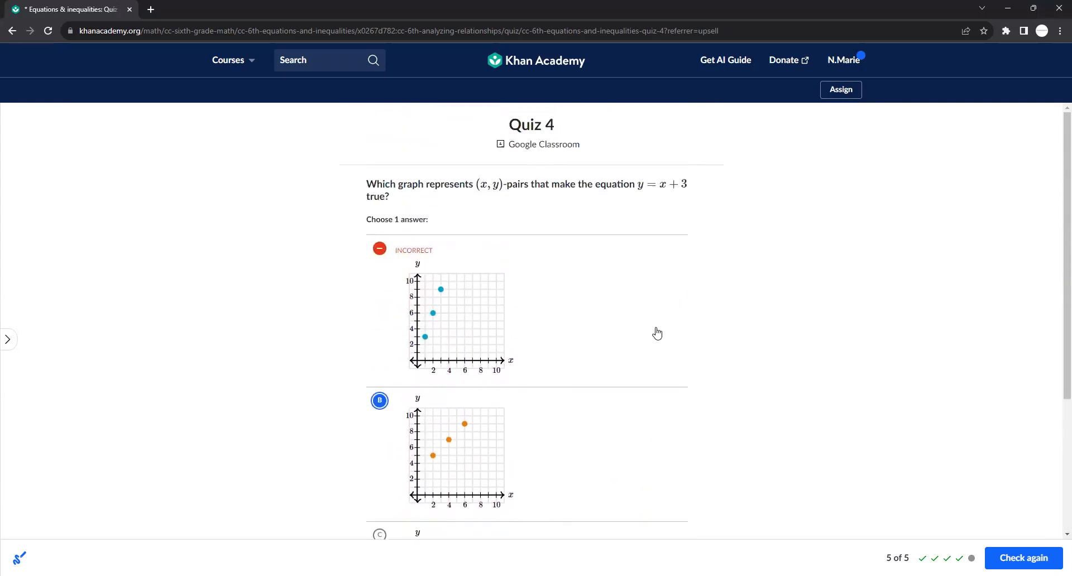
{"action": "scroll", "scroll_direction": "down", "scroll_amount": 3}
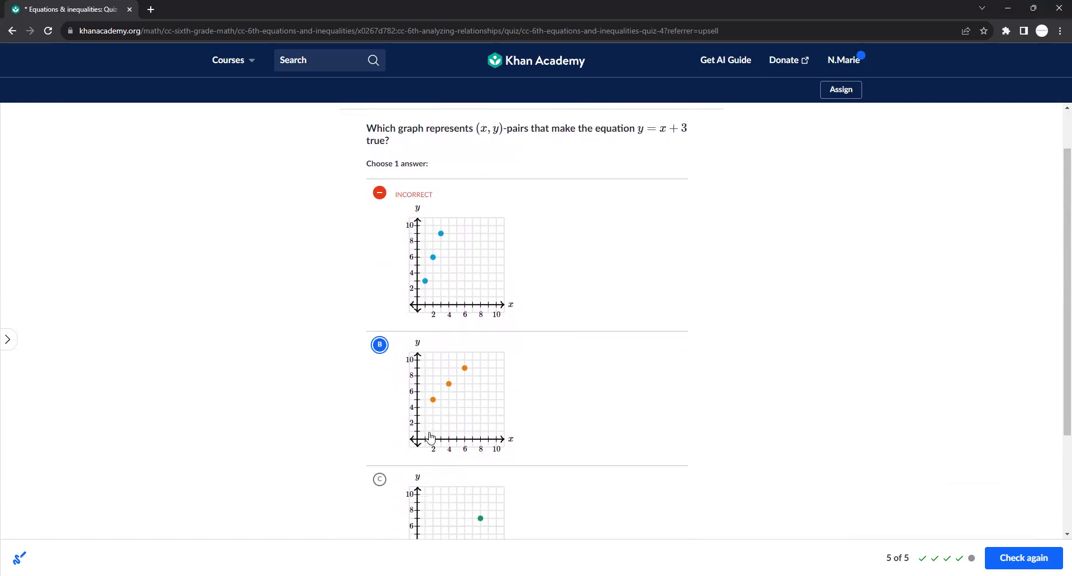
{"action": "mouse_move", "coordinate": [432, 406]}
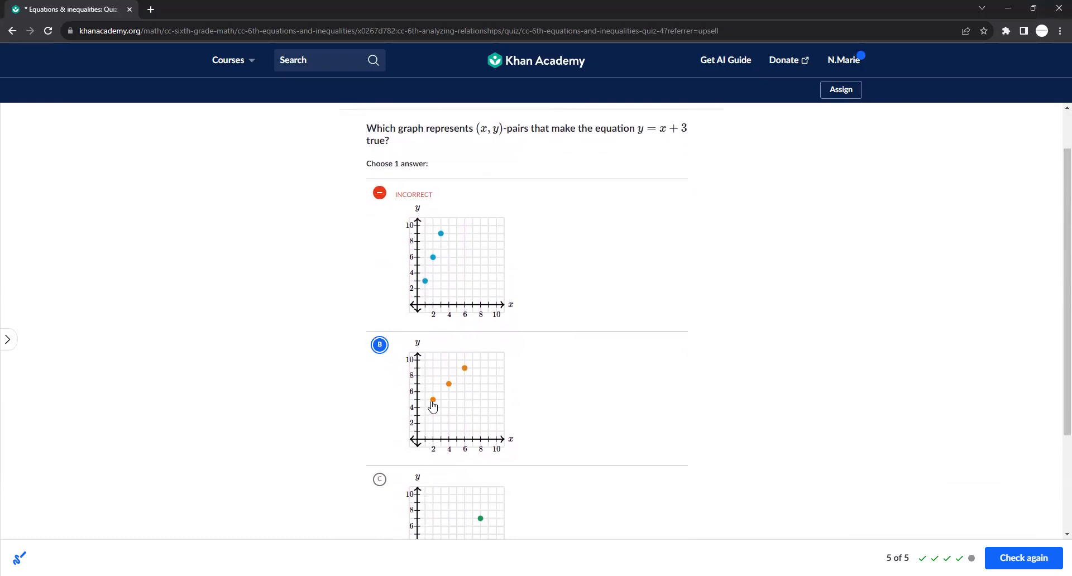
{"action": "mouse_move", "coordinate": [450, 391]}
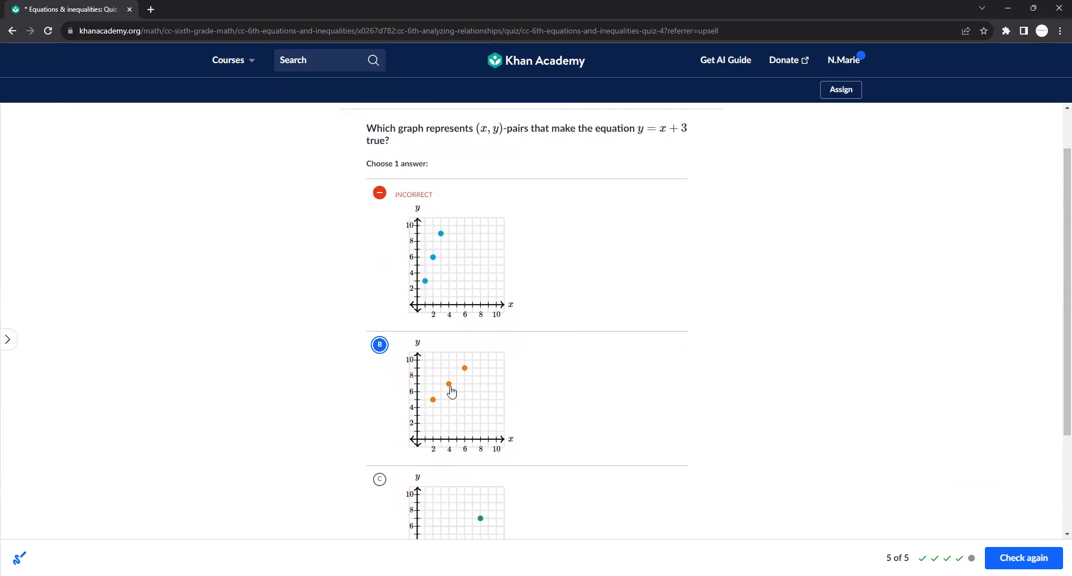
{"action": "left_click", "coordinate": [379, 345]}
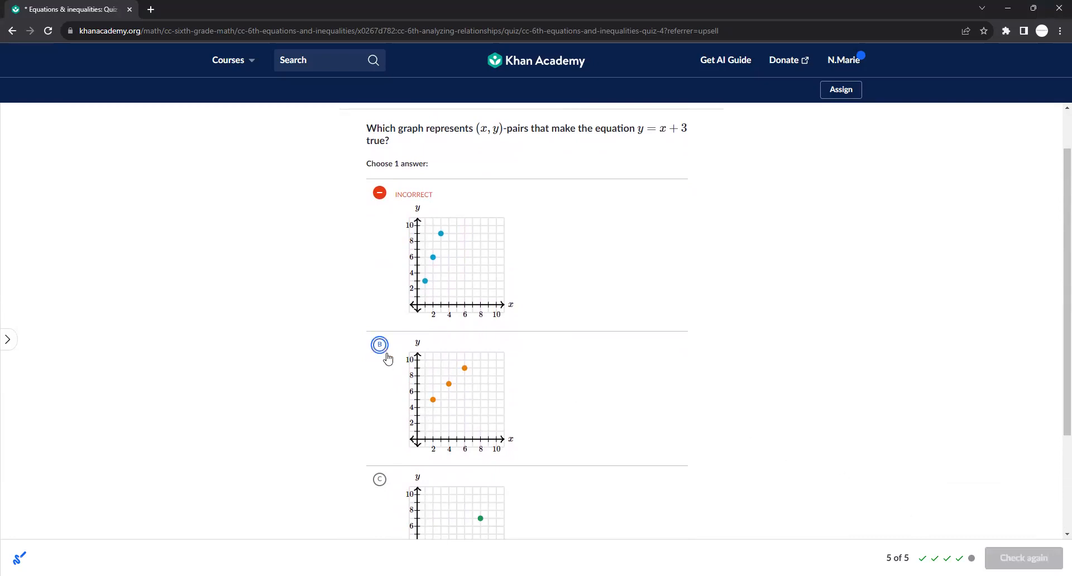
{"action": "left_click", "coordinate": [380, 345]}
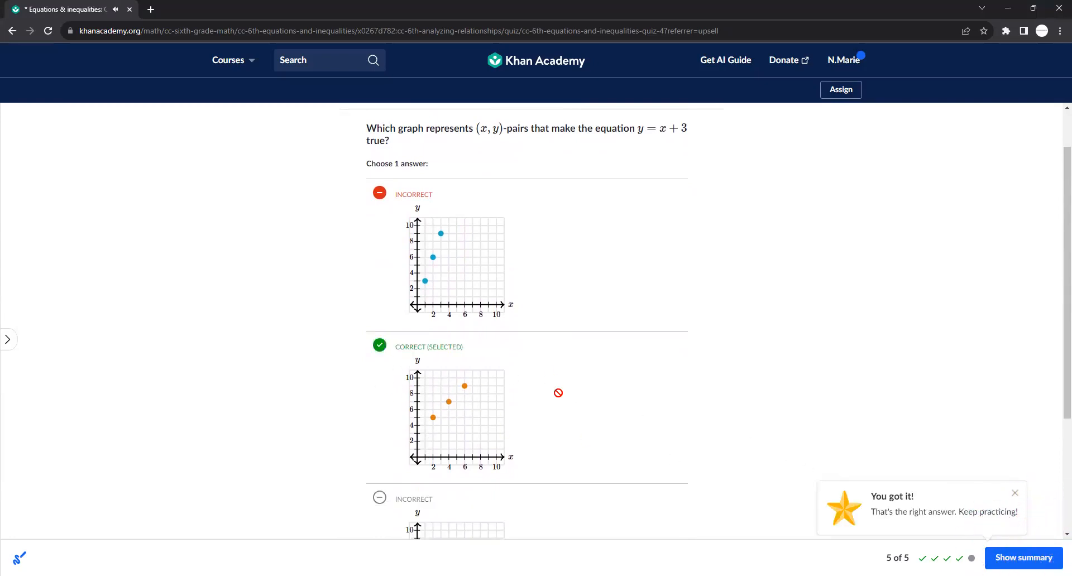
{"action": "scroll", "scroll_direction": "down", "scroll_amount": 3}
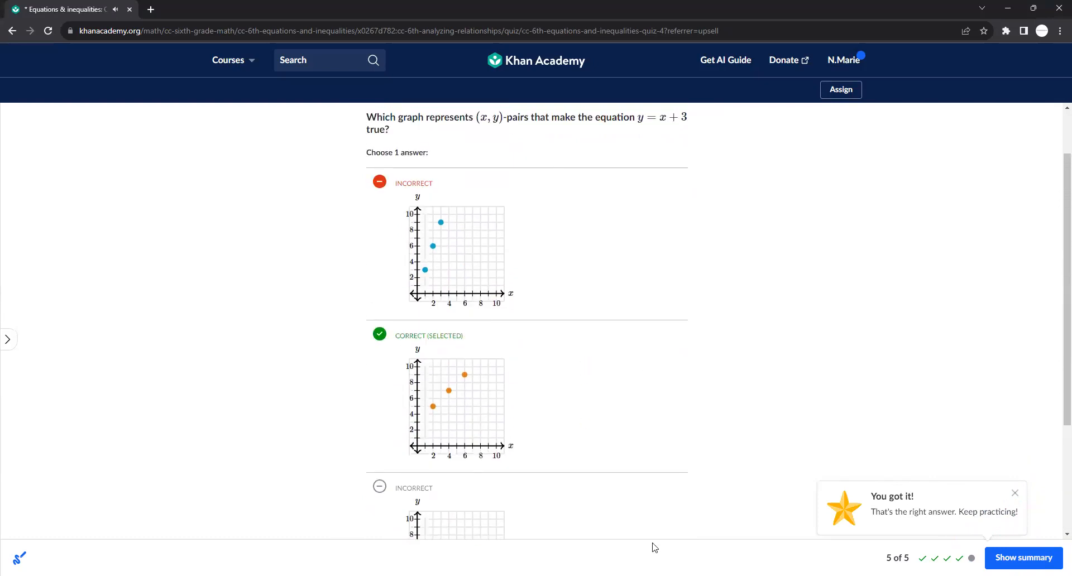
{"action": "mouse_move", "coordinate": [582, 187]}
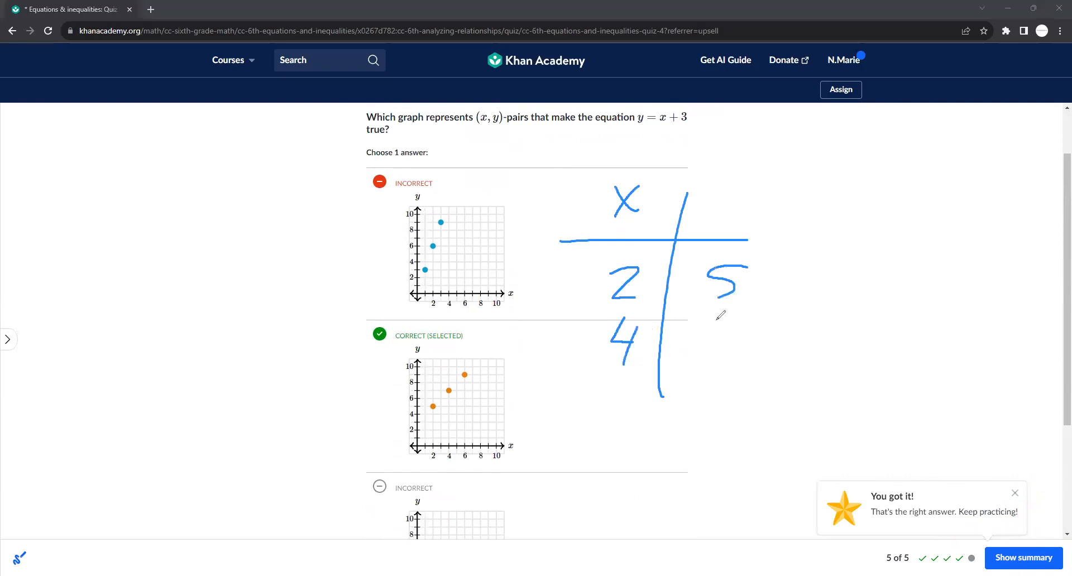
{"action": "left_click_drag", "start_coordinate": [731, 321], "coordinate": [742, 352]}
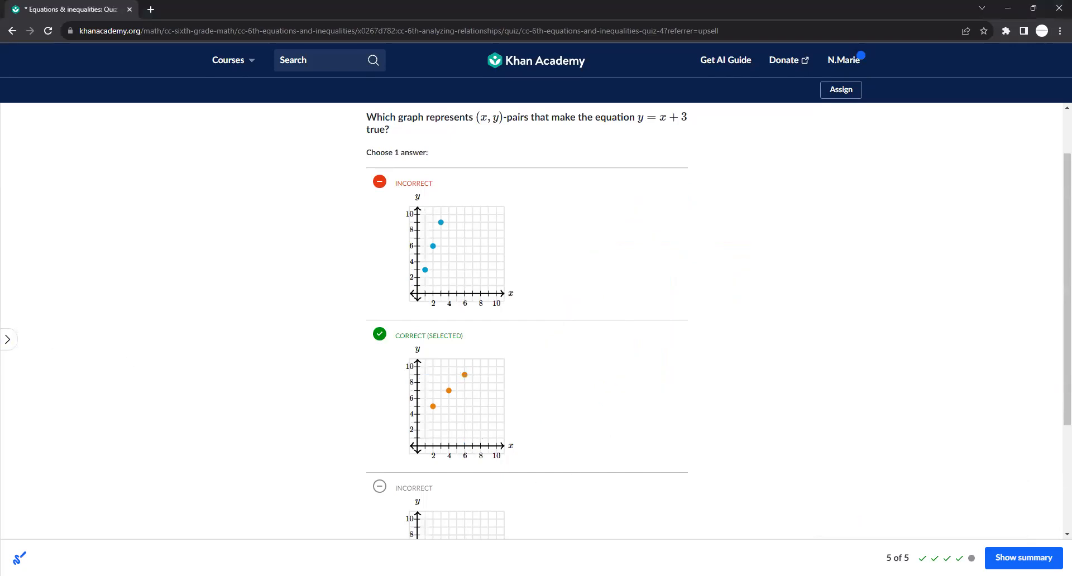
{"action": "mouse_move", "coordinate": [82, 205]}
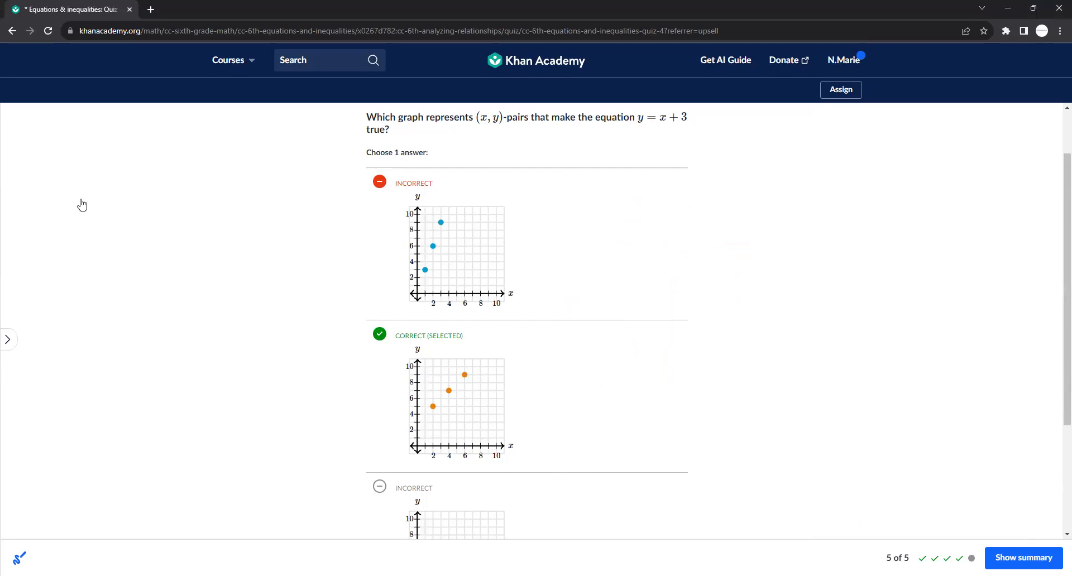
{"action": "left_click", "coordinate": [9, 339]}
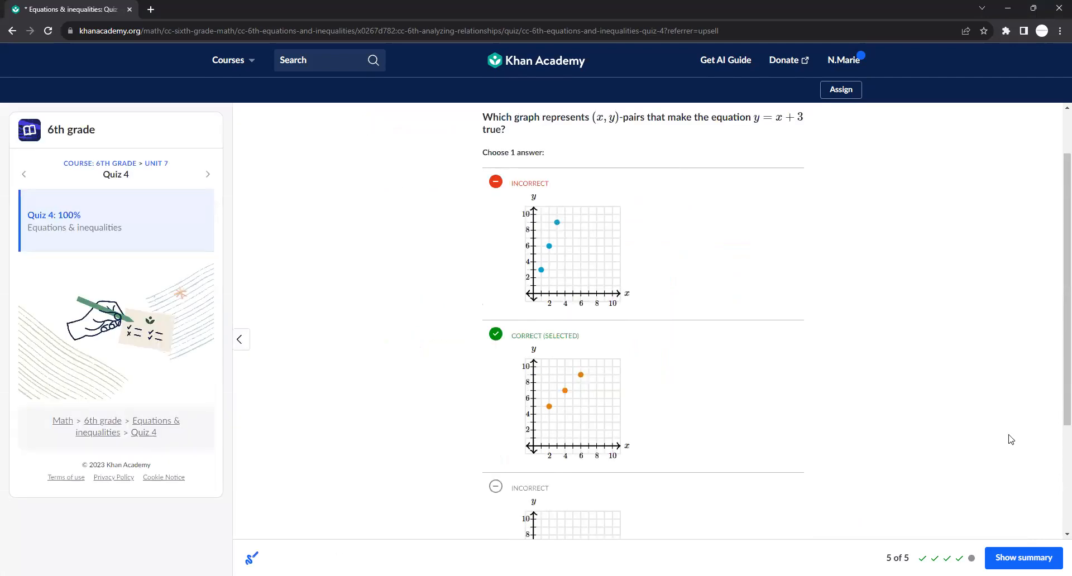
Restart Quiz 4 from the Equations & inequalities unit page
{"action": "left_click", "coordinate": [1024, 557]}
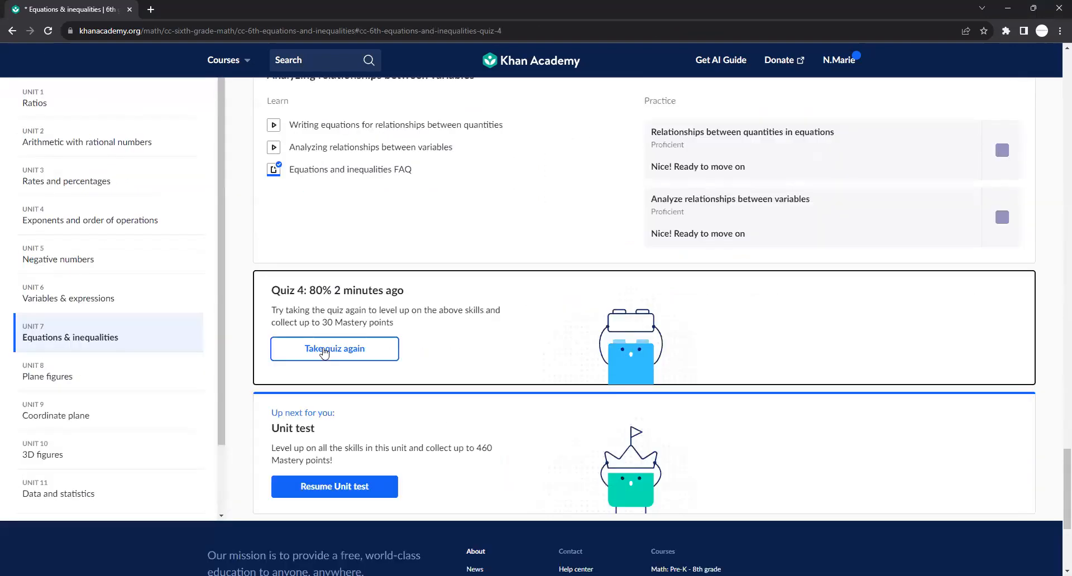
{"action": "left_click", "coordinate": [334, 349]}
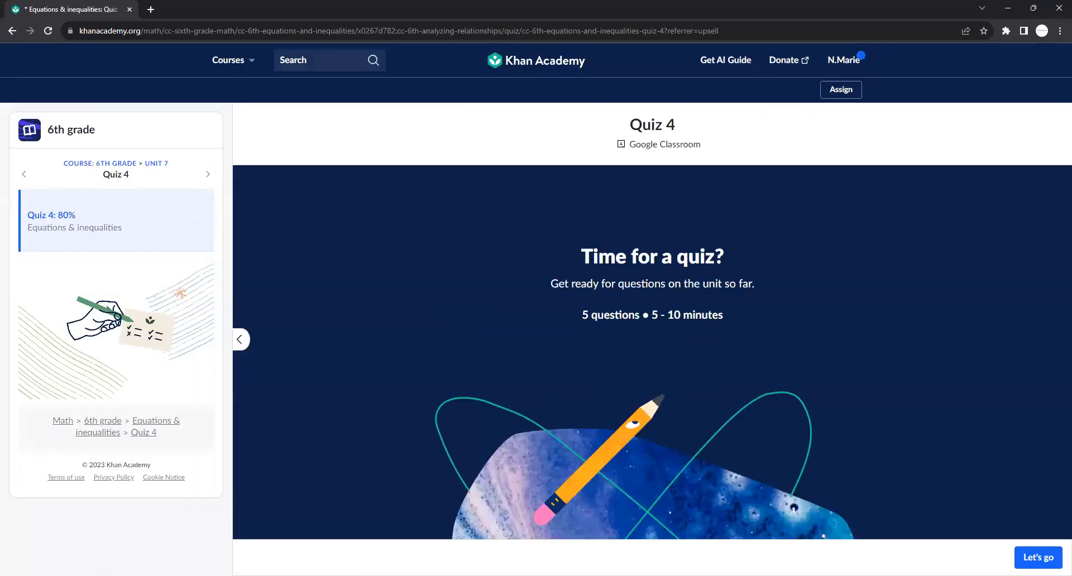
{"action": "left_click", "coordinate": [1037, 557]}
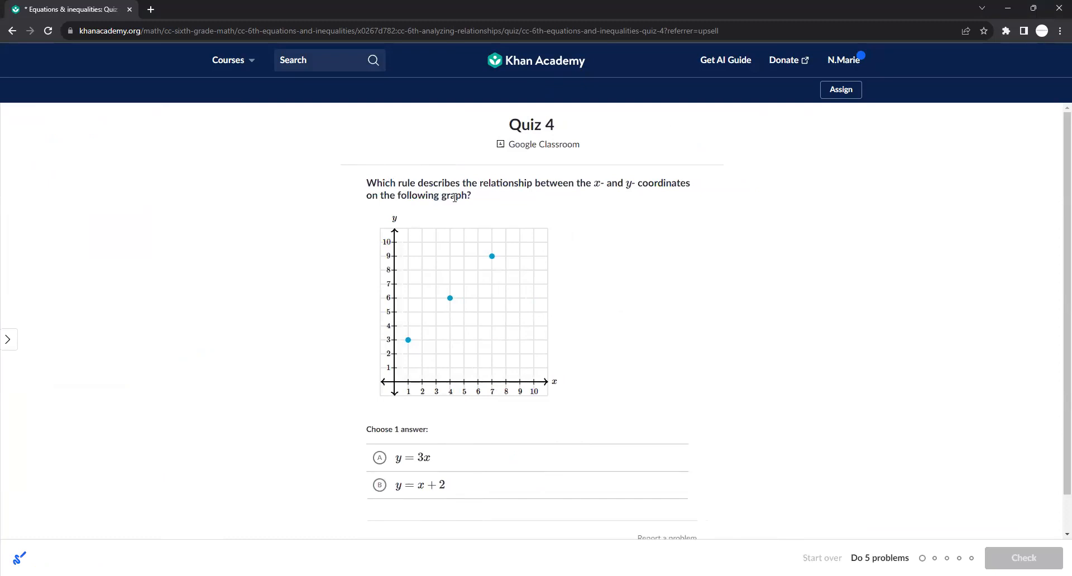
{"action": "mouse_move", "coordinate": [668, 520]}
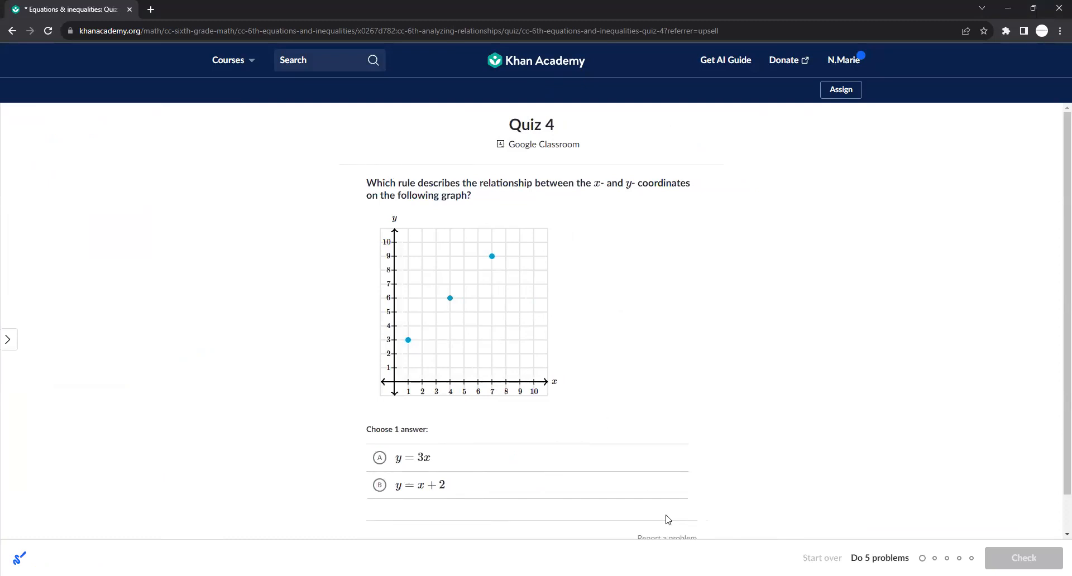
{"action": "mouse_move", "coordinate": [487, 551]}
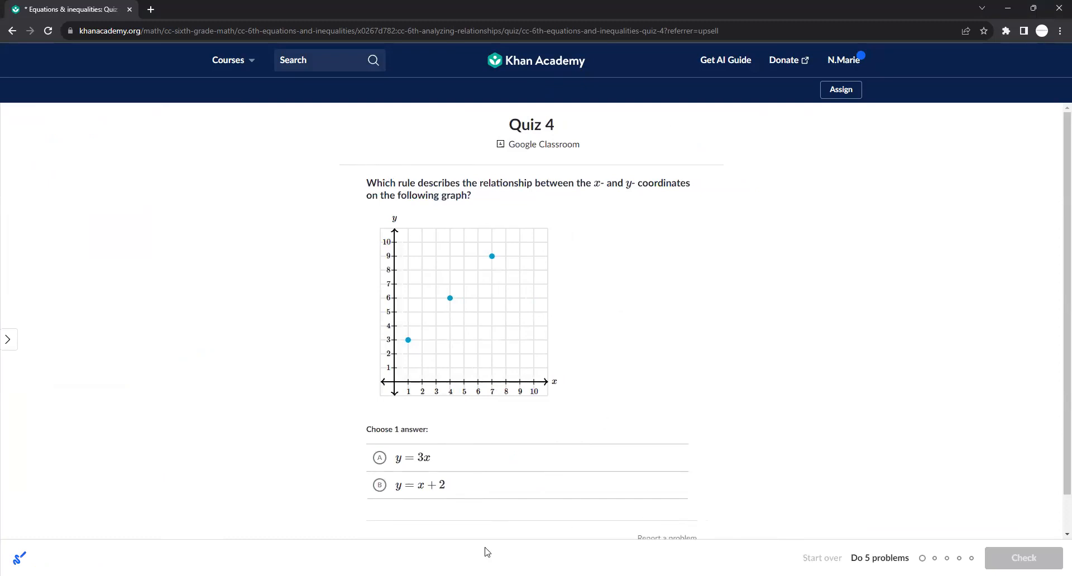
{"action": "mouse_move", "coordinate": [228, 181]}
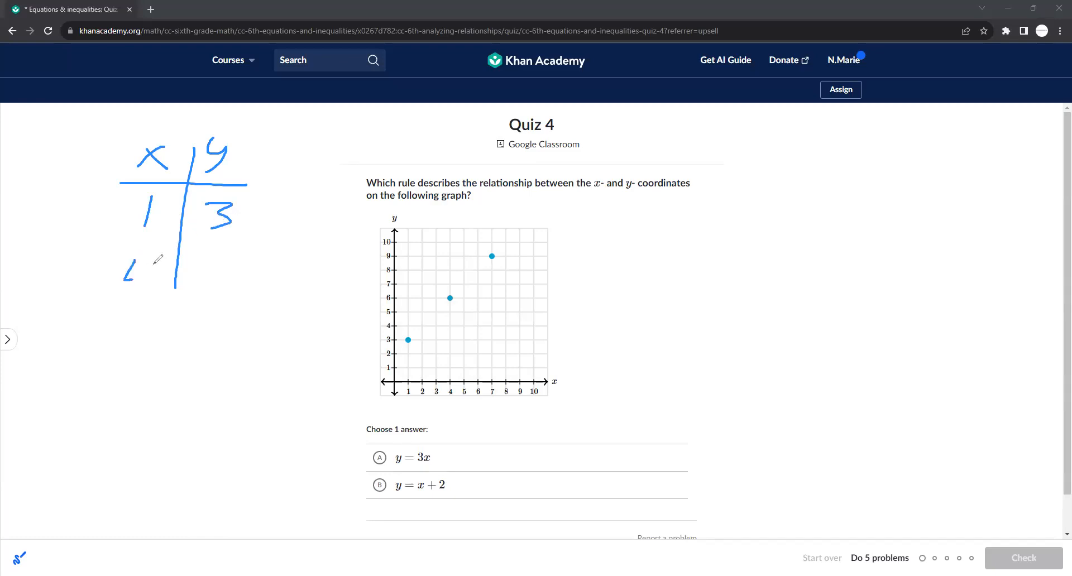
Tabulate the plotted points and answer question 1 with y = x + 2
{"action": "left_click_drag", "start_coordinate": [127, 263], "coordinate": [243, 287]}
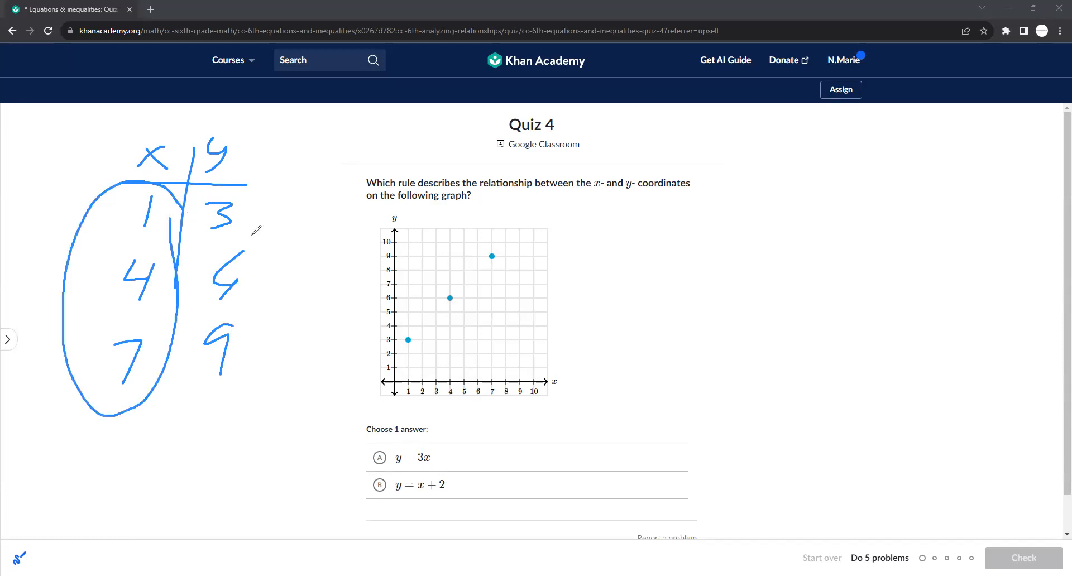
{"action": "left_click_drag", "start_coordinate": [362, 475], "coordinate": [465, 492]}
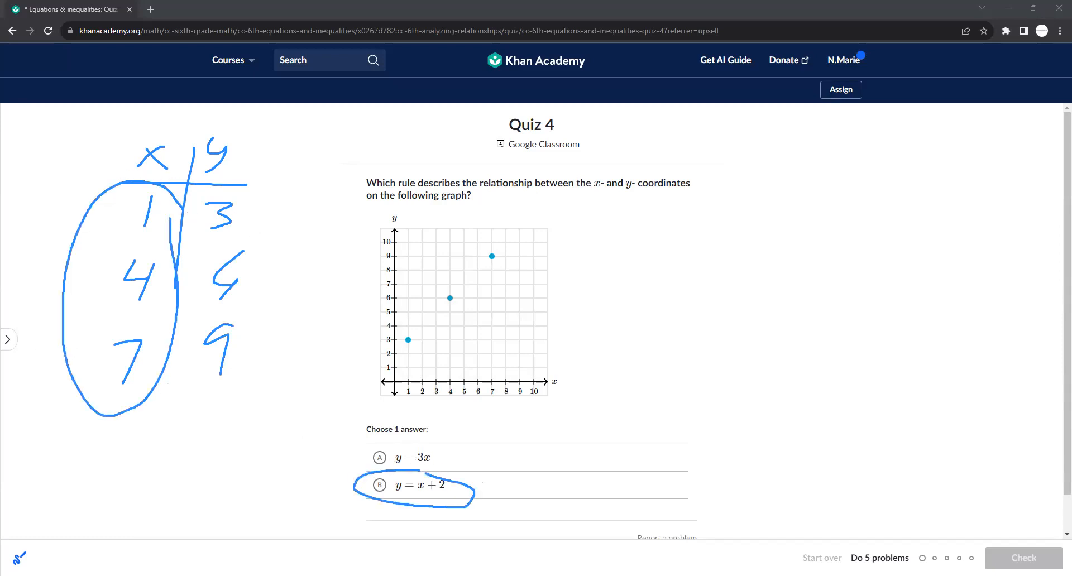
{"action": "left_click", "coordinate": [380, 486]}
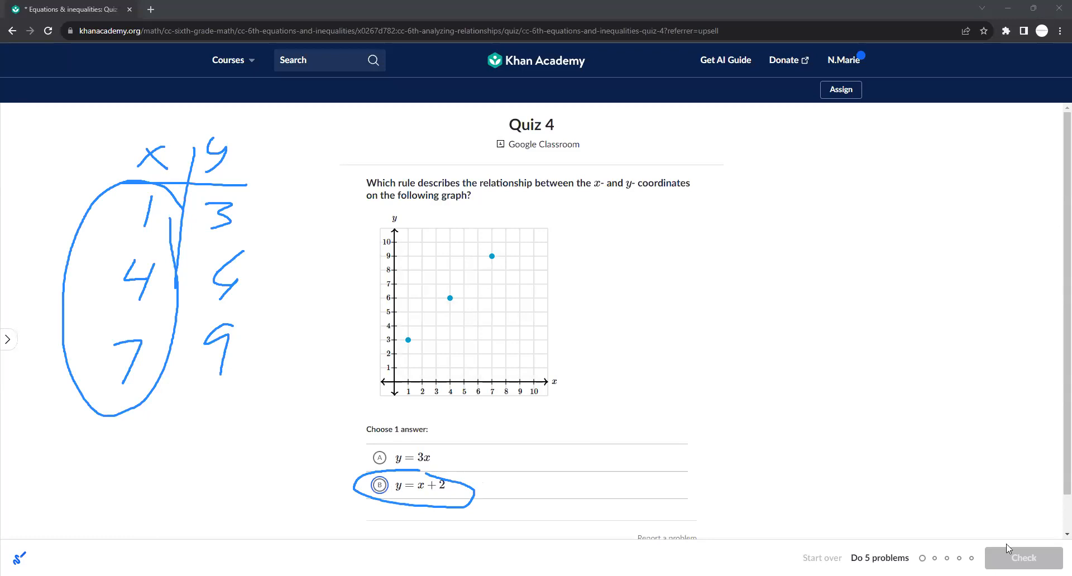
{"action": "left_click", "coordinate": [1023, 557]}
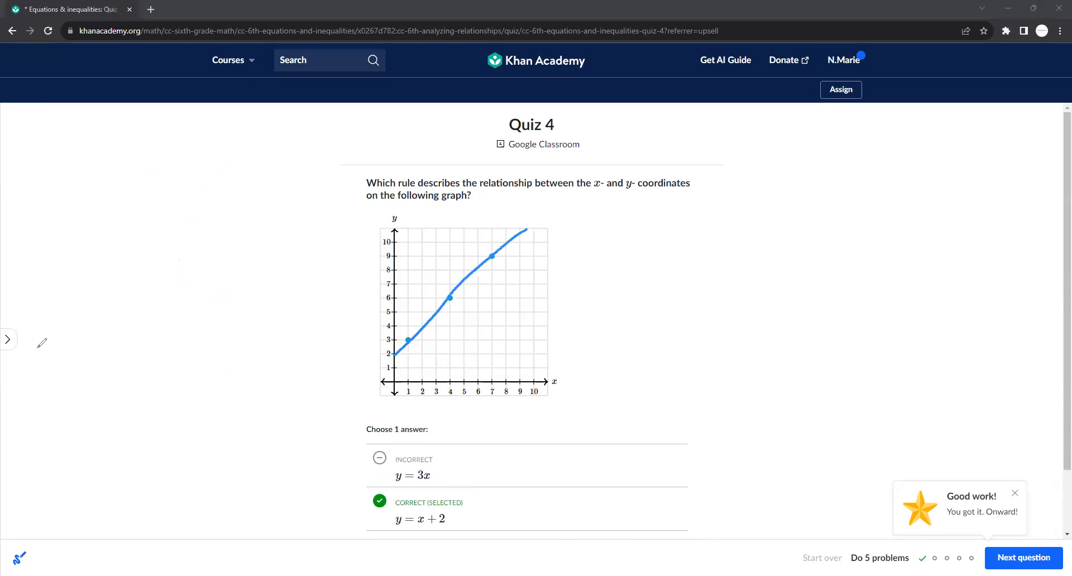
{"action": "left_click", "coordinate": [1023, 557]}
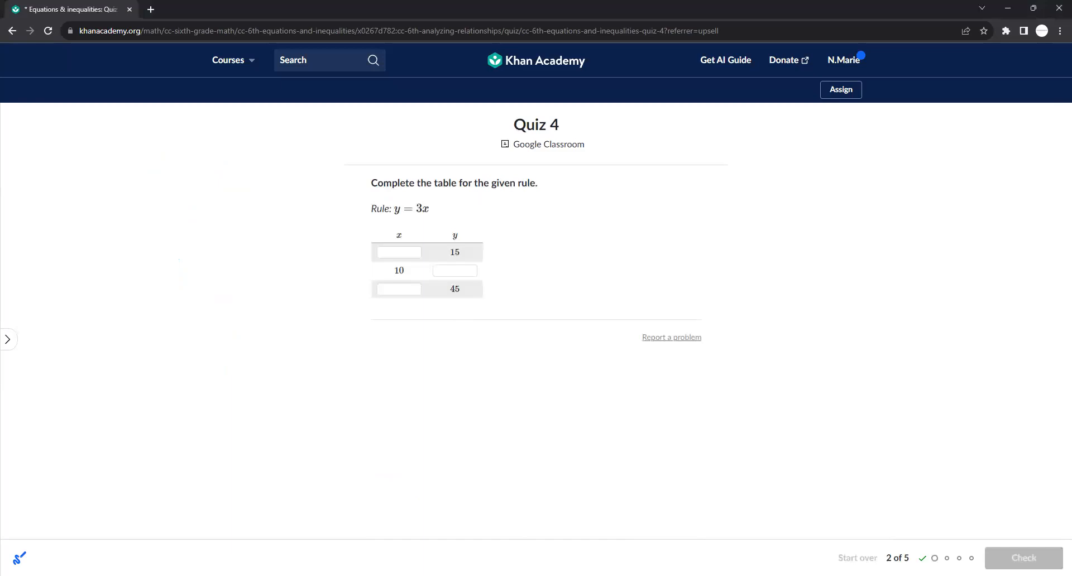
{"action": "mouse_move", "coordinate": [460, 260]}
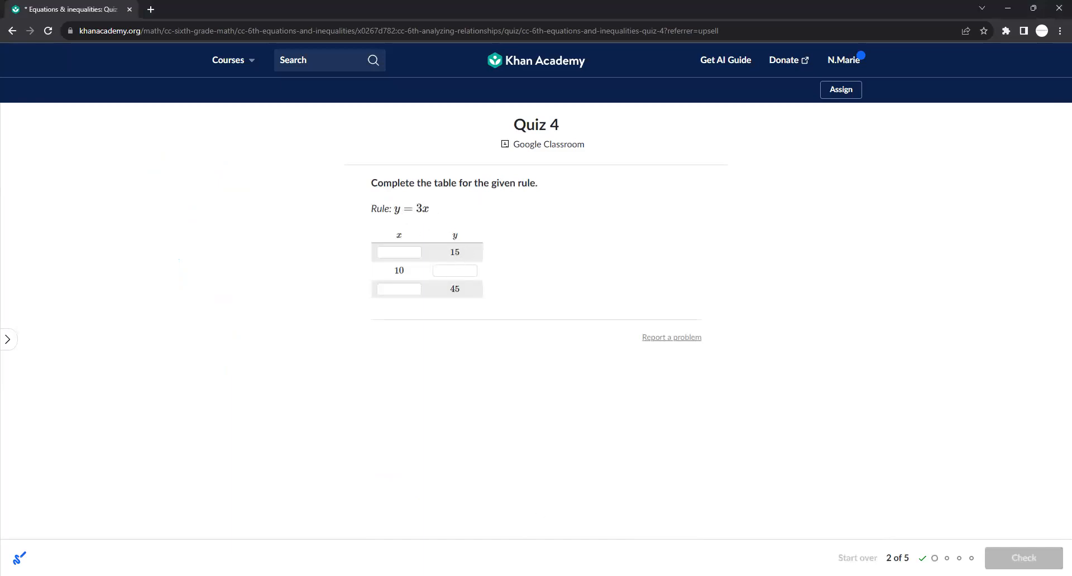
Handwrite 15 = 3x divided by 3 to get x = 5
{"action": "left_click_drag", "start_coordinate": [87, 181], "coordinate": [144, 144]}
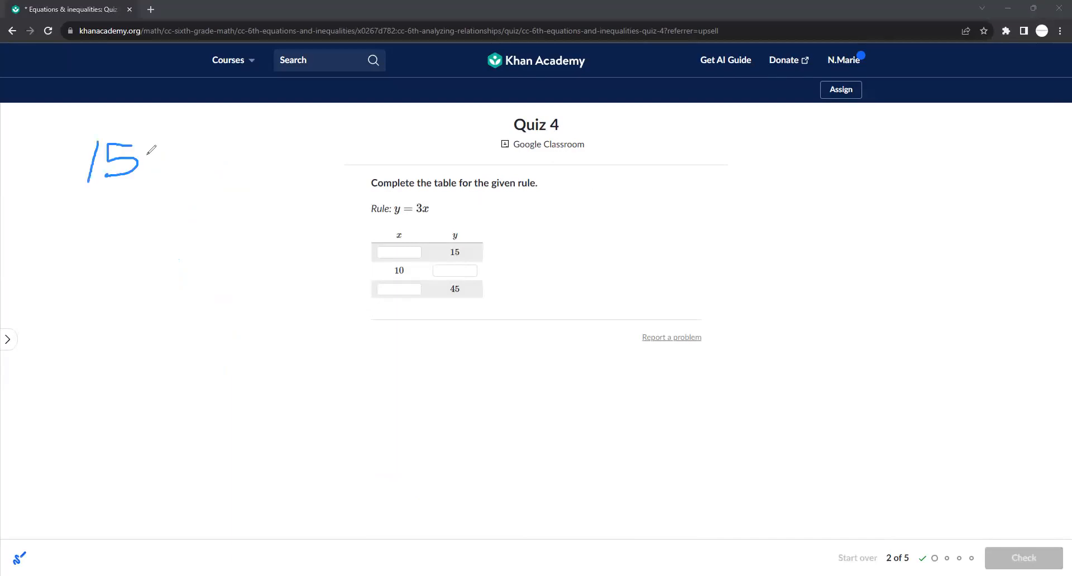
{"action": "left_click_drag", "start_coordinate": [143, 158], "coordinate": [256, 161]}
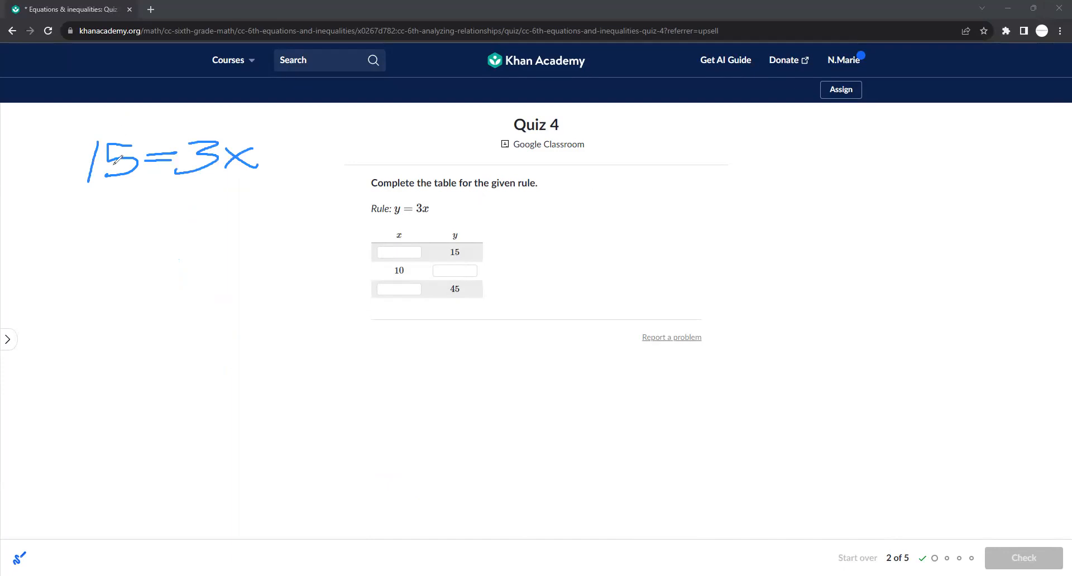
{"action": "left_click_drag", "start_coordinate": [164, 181], "coordinate": [228, 193]}
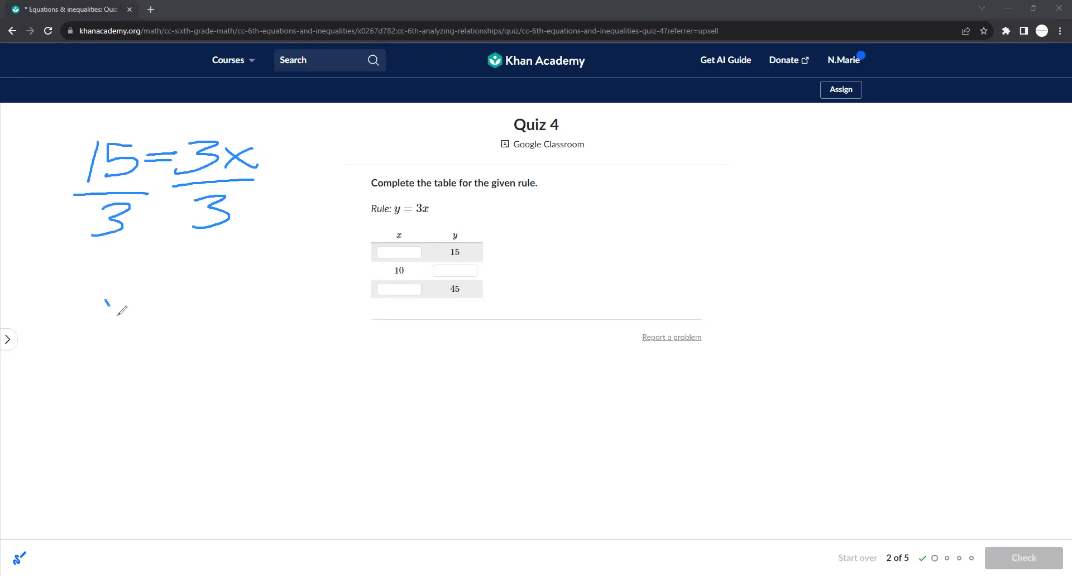
{"action": "left_click_drag", "start_coordinate": [106, 304], "coordinate": [195, 335]}
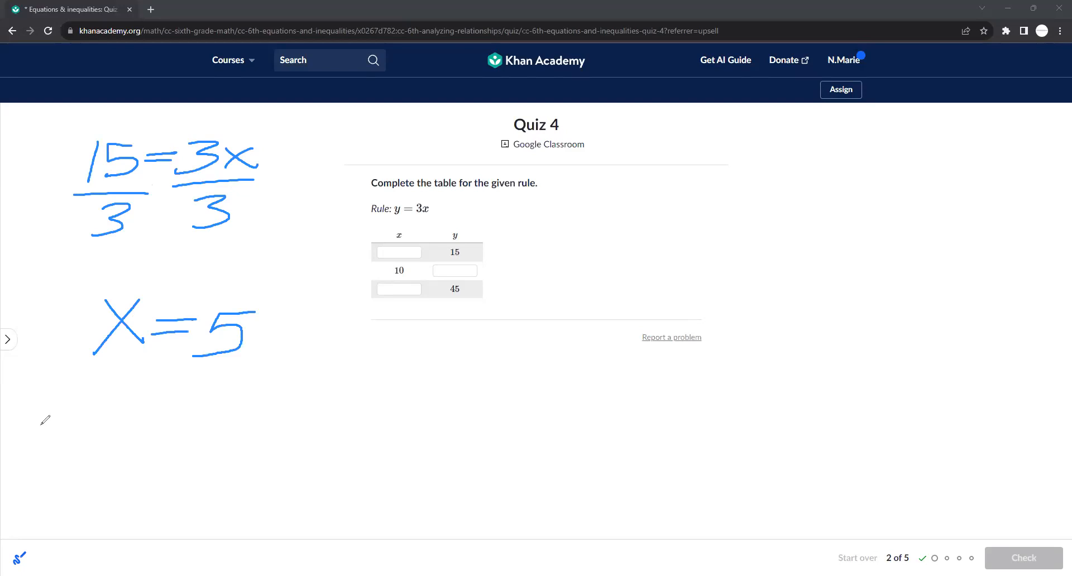
Enter 5 and 30 in the table and work out 45 = 3x by dividing by 3
{"action": "type", "text": "5"}
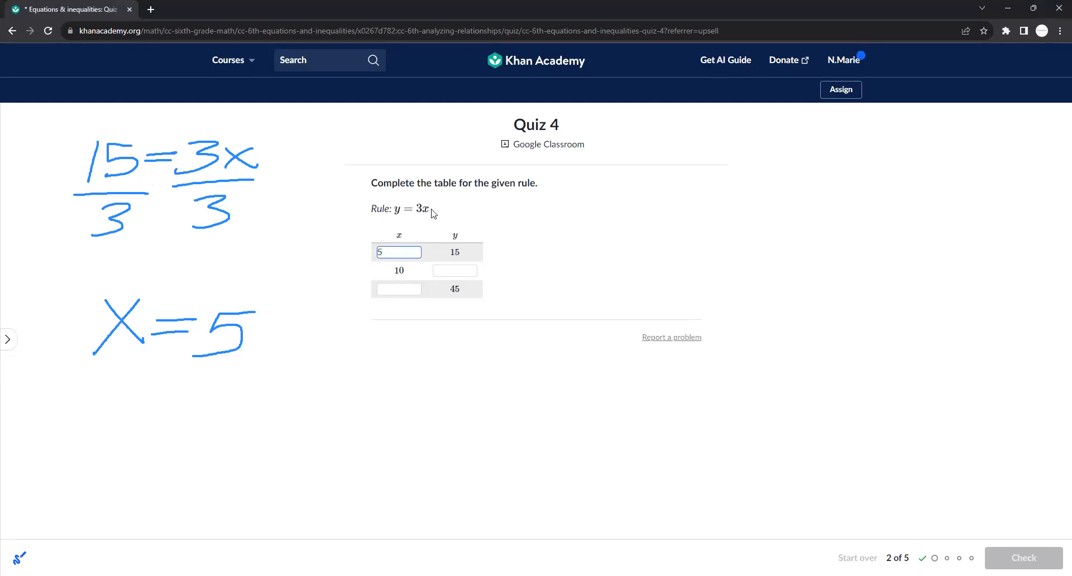
{"action": "type", "text": "30"}
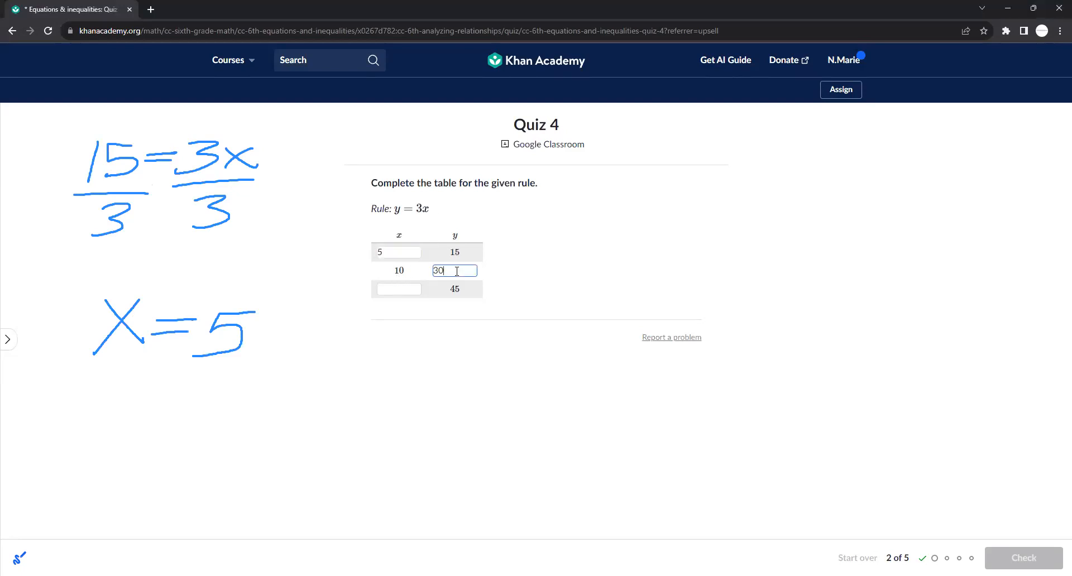
{"action": "mouse_move", "coordinate": [456, 271]}
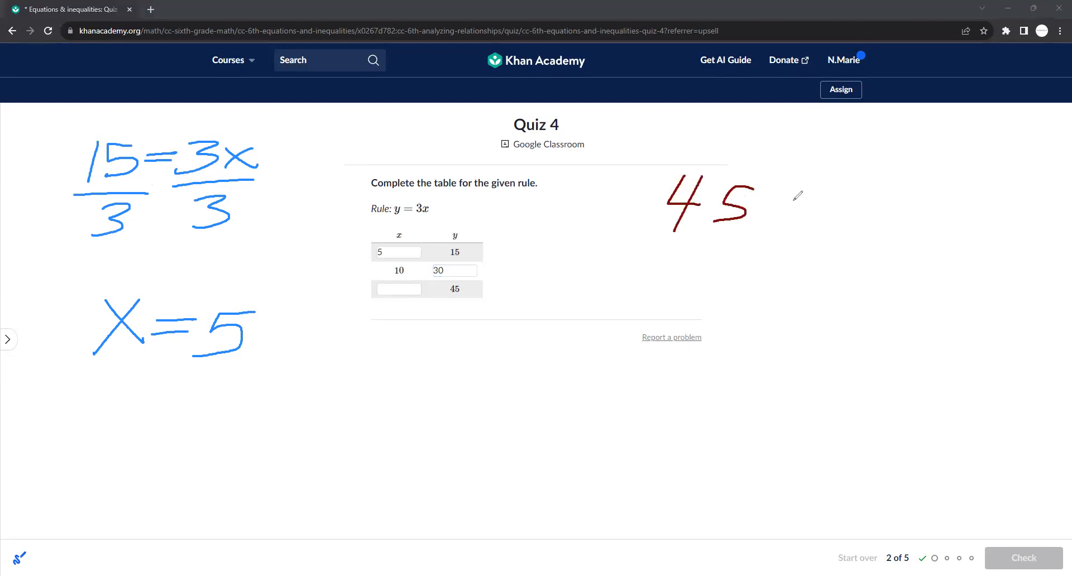
{"action": "left_click_drag", "start_coordinate": [758, 205], "coordinate": [862, 219]}
{"action": "type", "text": "15"}
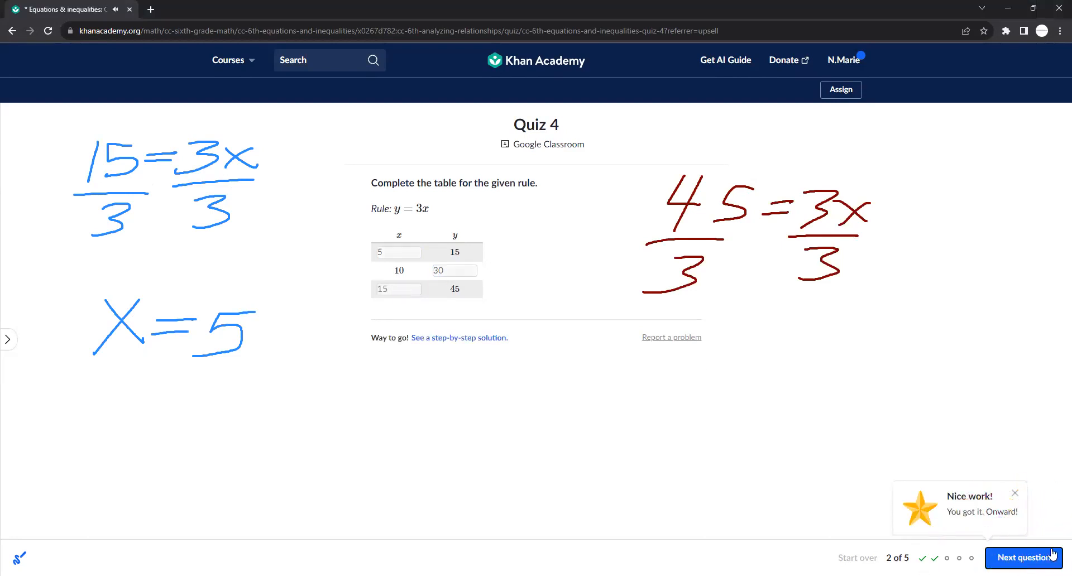
{"action": "left_click", "coordinate": [1023, 557]}
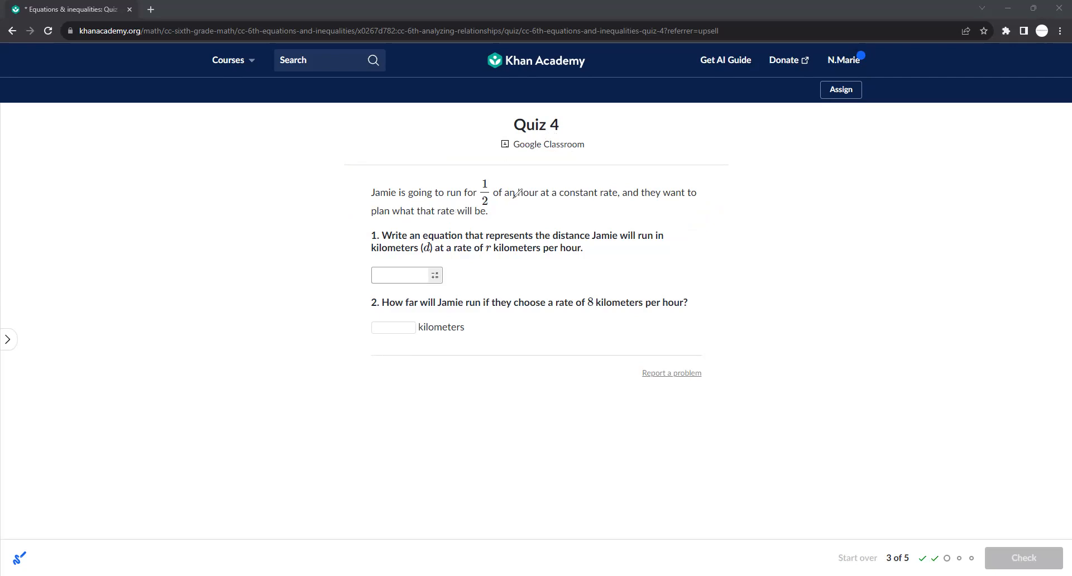
{"action": "mouse_move", "coordinate": [545, 180]}
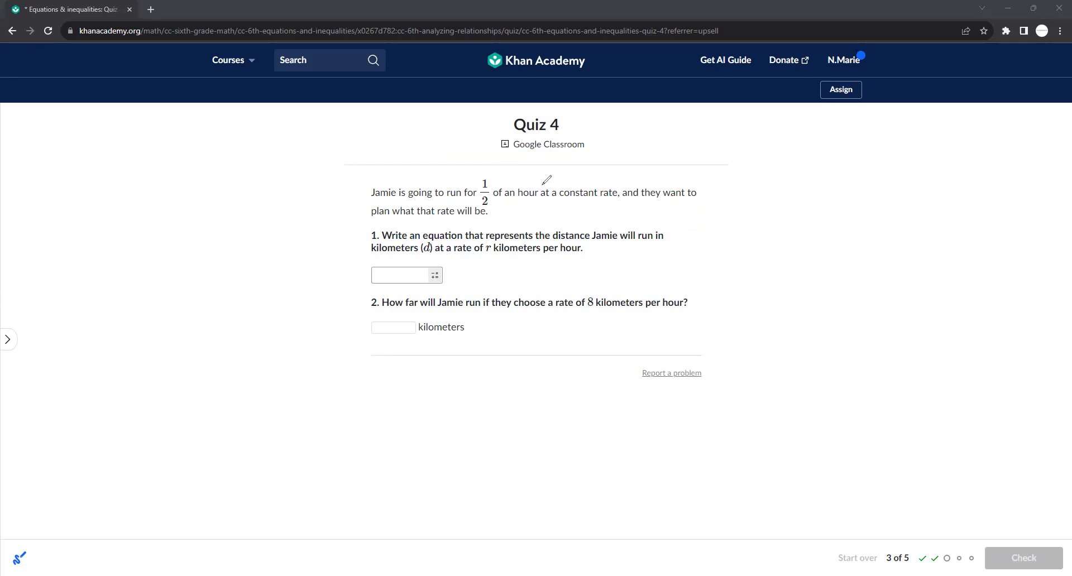
{"action": "mouse_move", "coordinate": [581, 232]}
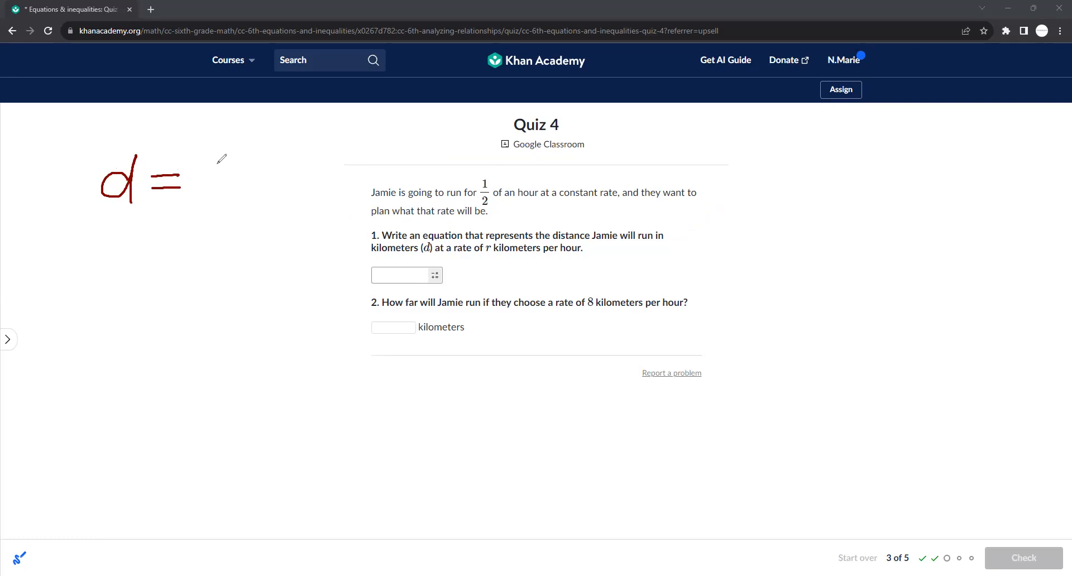
{"action": "mouse_move", "coordinate": [211, 168]}
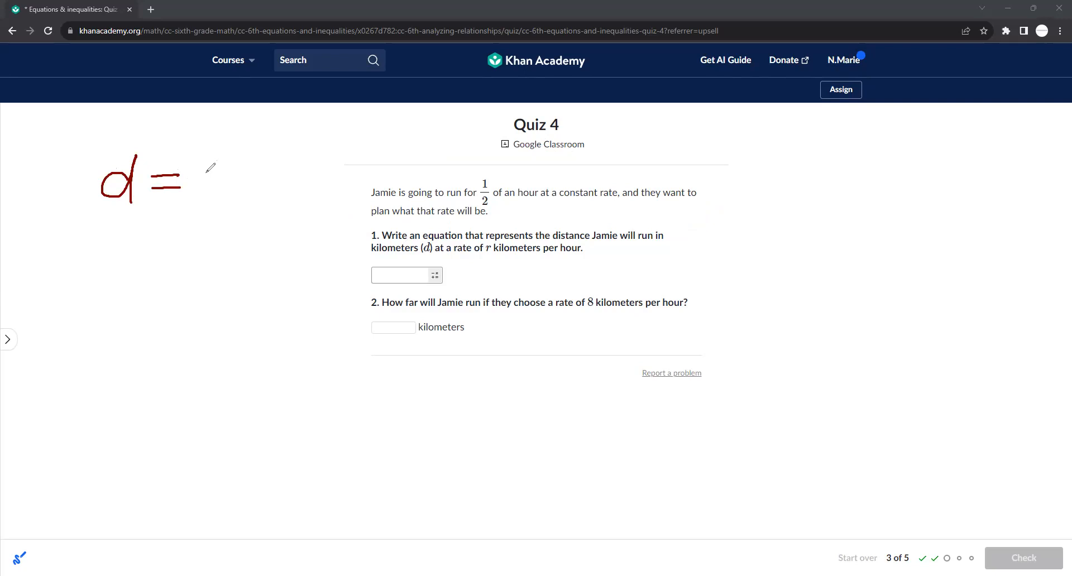
{"action": "mouse_move", "coordinate": [268, 171]}
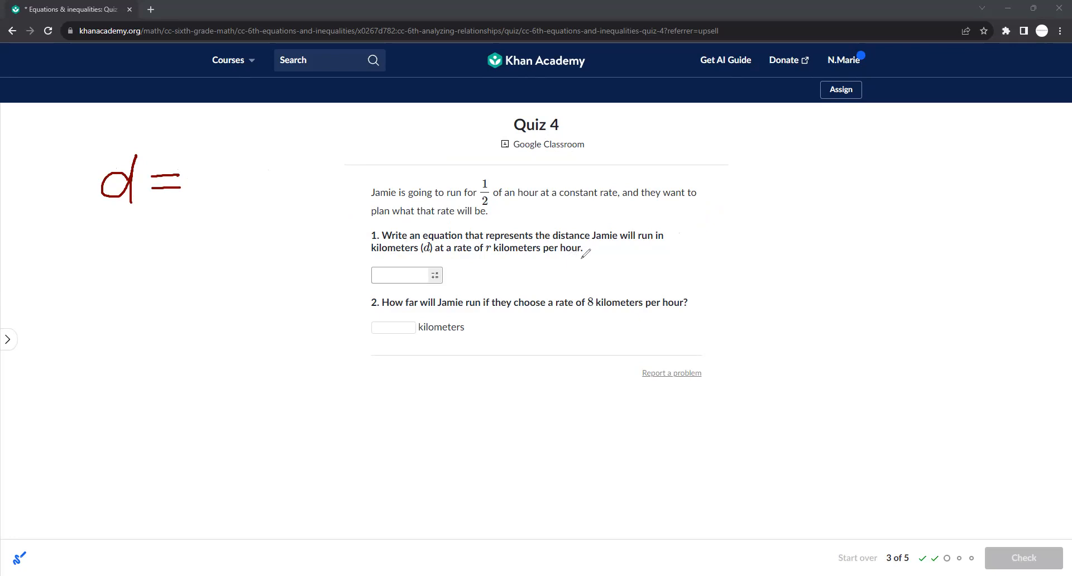
Answer the running question with d = 1/2 r and circle it in red
{"action": "left_click_drag", "start_coordinate": [219, 147], "coordinate": [219, 181]}
{"action": "type", "text": "d="}
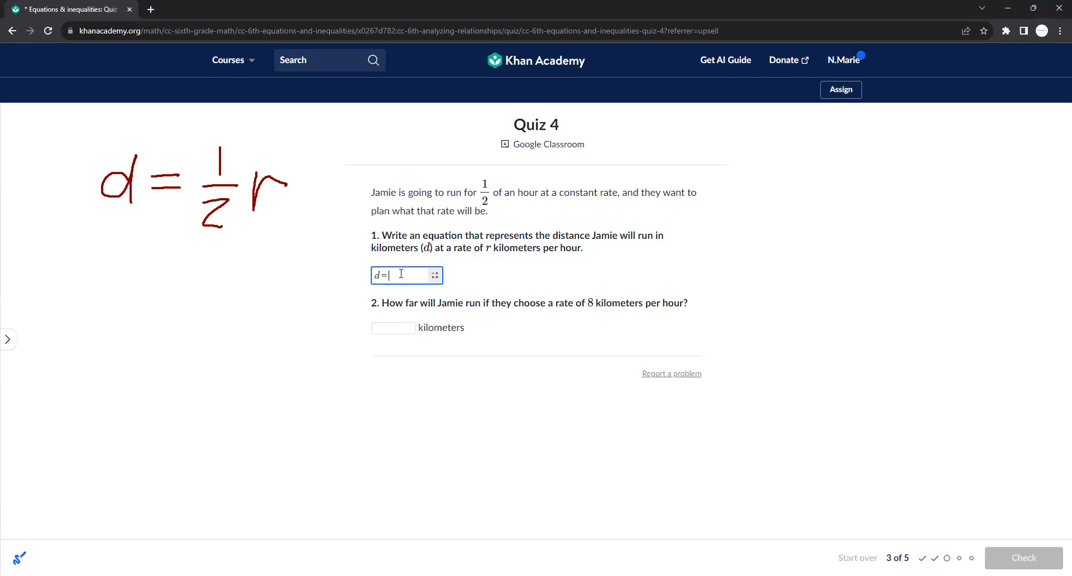
{"action": "type", "text": "1/2 r"}
{"action": "left_click", "coordinate": [394, 327]}
{"action": "type", "text": "4"}
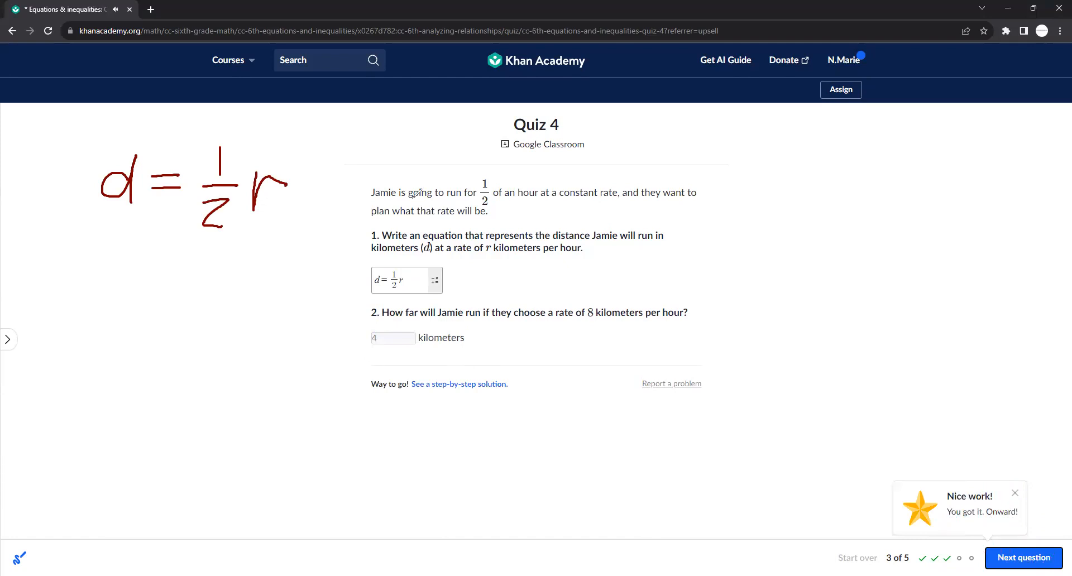
{"action": "left_click_drag", "start_coordinate": [472, 171], "coordinate": [554, 205]}
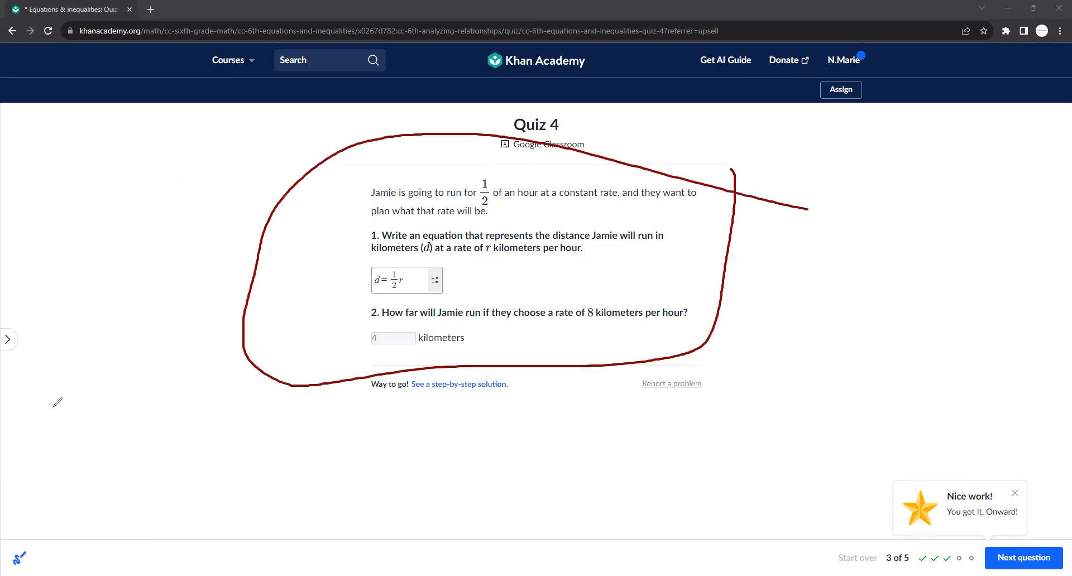
{"action": "left_click", "coordinate": [1023, 558]}
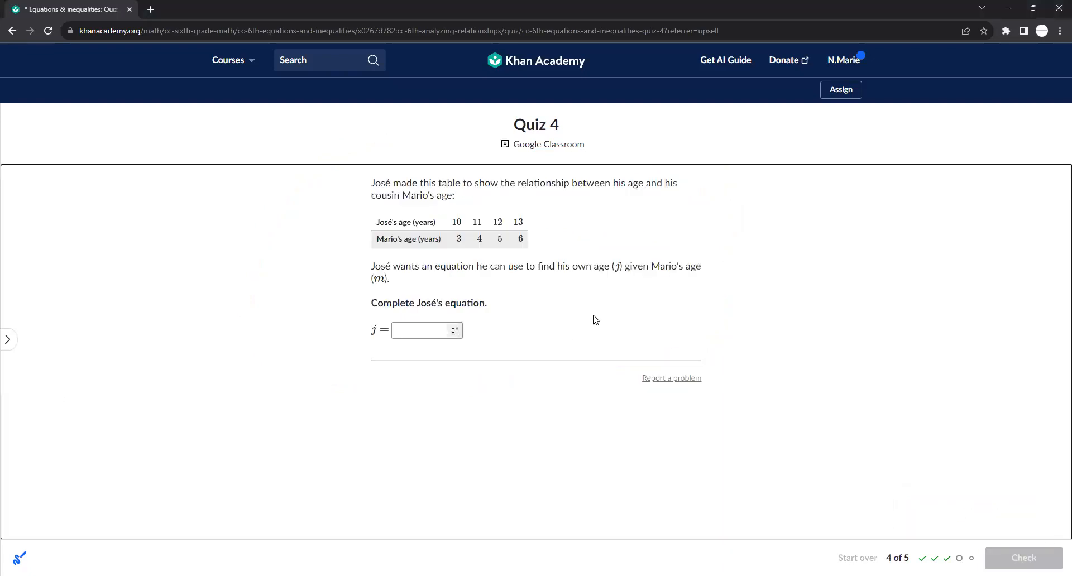
Mark the jumps between José's and Mario's ages and check j = m + 7
{"action": "left_click", "coordinate": [420, 330]}
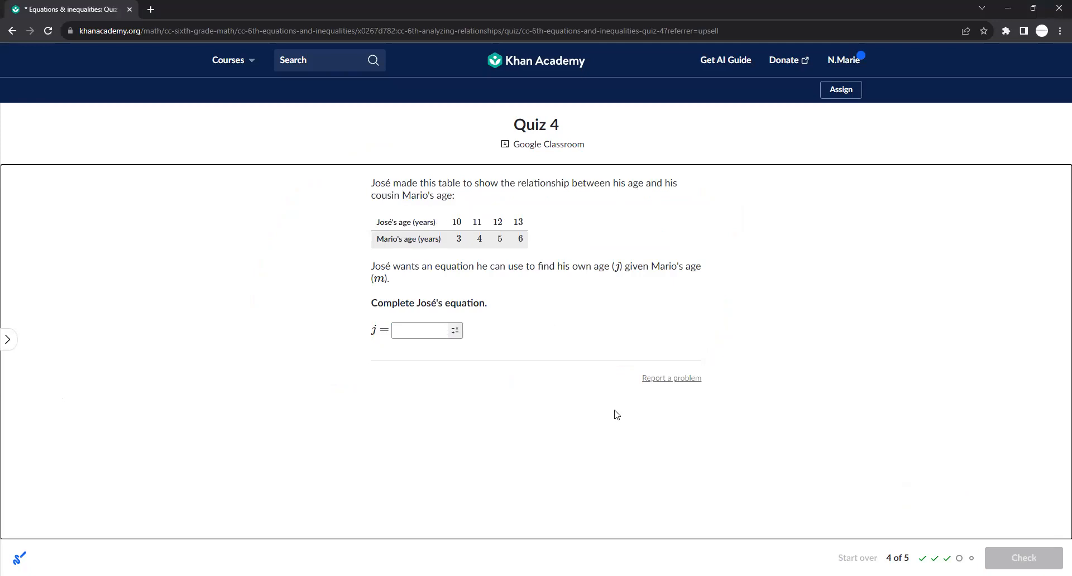
{"action": "mouse_move", "coordinate": [667, 536]}
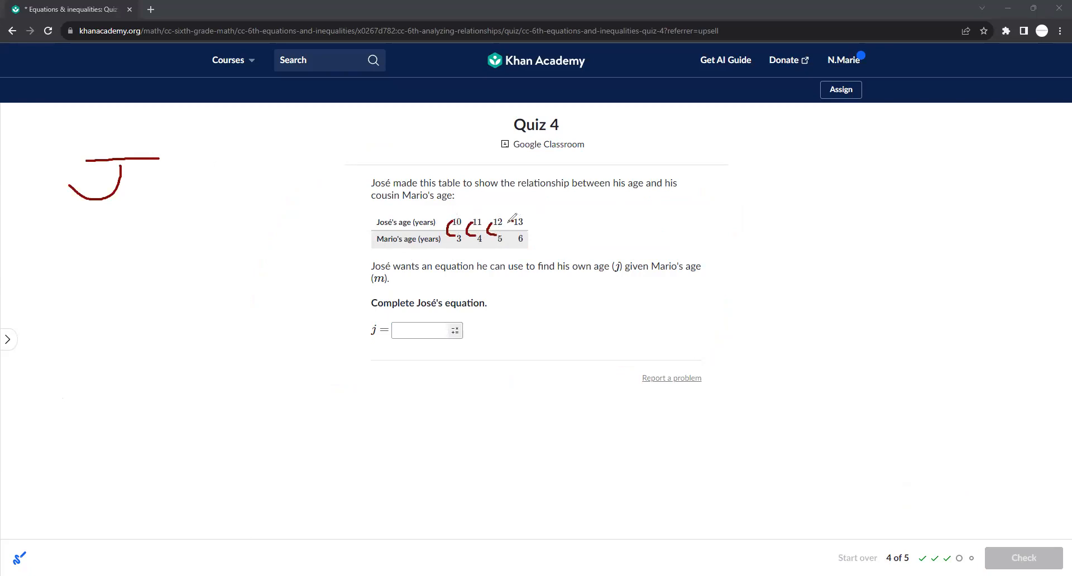
{"action": "left_click_drag", "start_coordinate": [164, 185], "coordinate": [239, 175]}
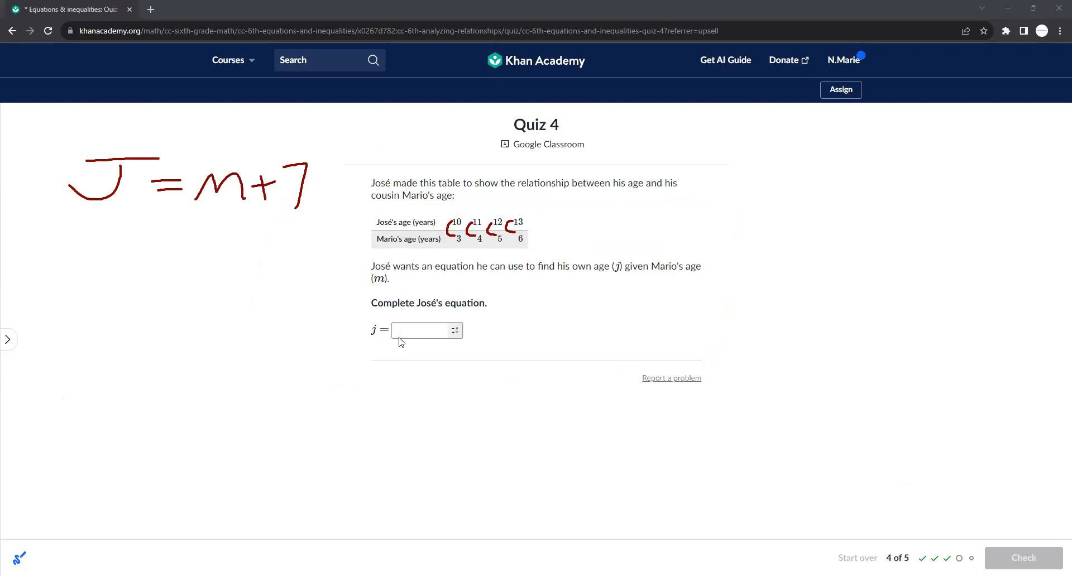
{"action": "left_click", "coordinate": [422, 330]}
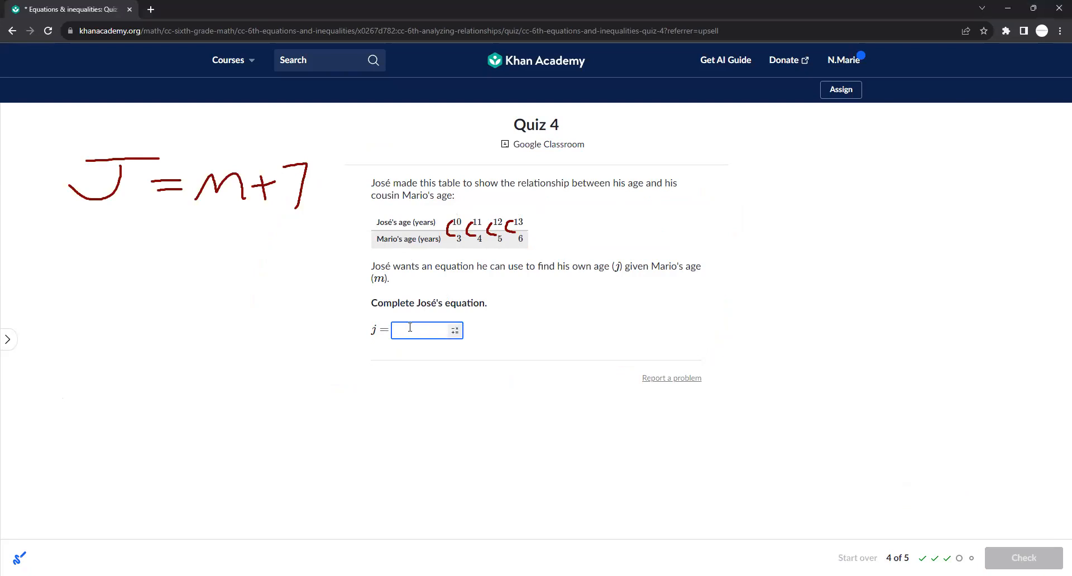
{"action": "type", "text": "+7"}
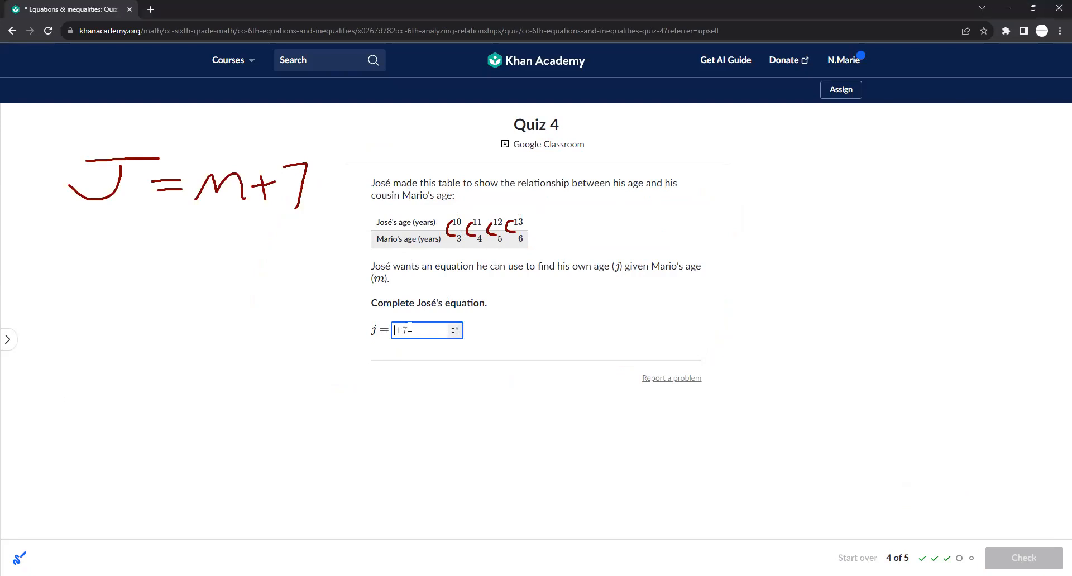
{"action": "left_click", "coordinate": [1024, 558]}
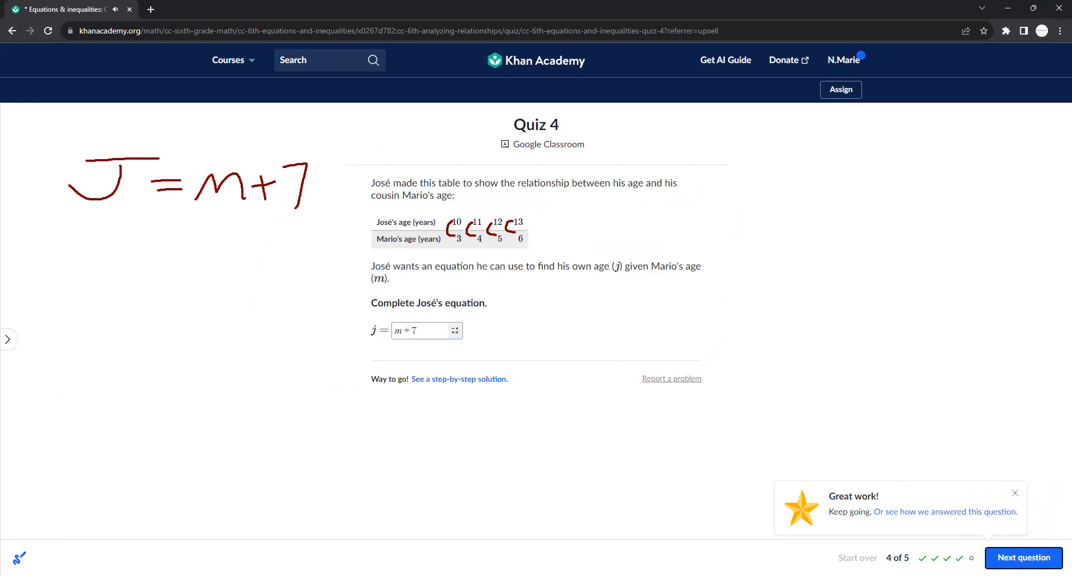
{"action": "left_click", "coordinate": [1024, 558]}
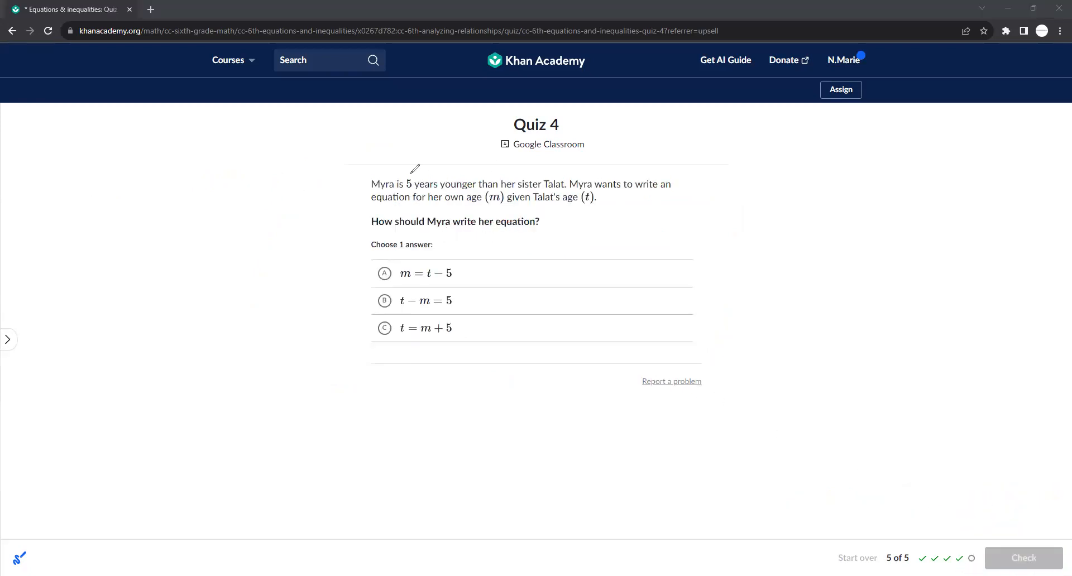
{"action": "mouse_move", "coordinate": [88, 198]}
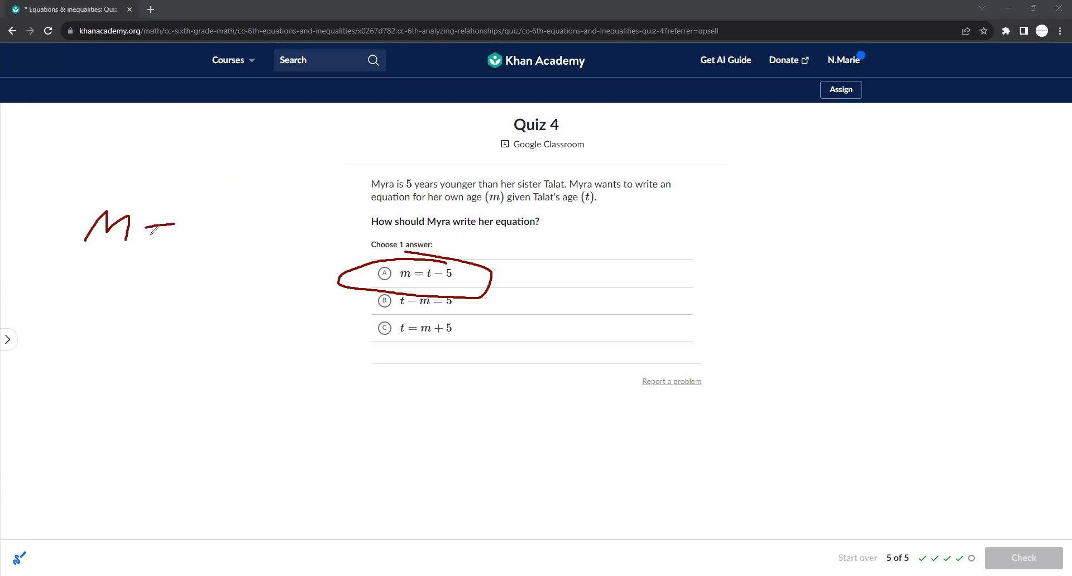
Circle and note m = t − 5, then check the answer
{"action": "left_click_drag", "start_coordinate": [137, 229], "coordinate": [213, 232]}
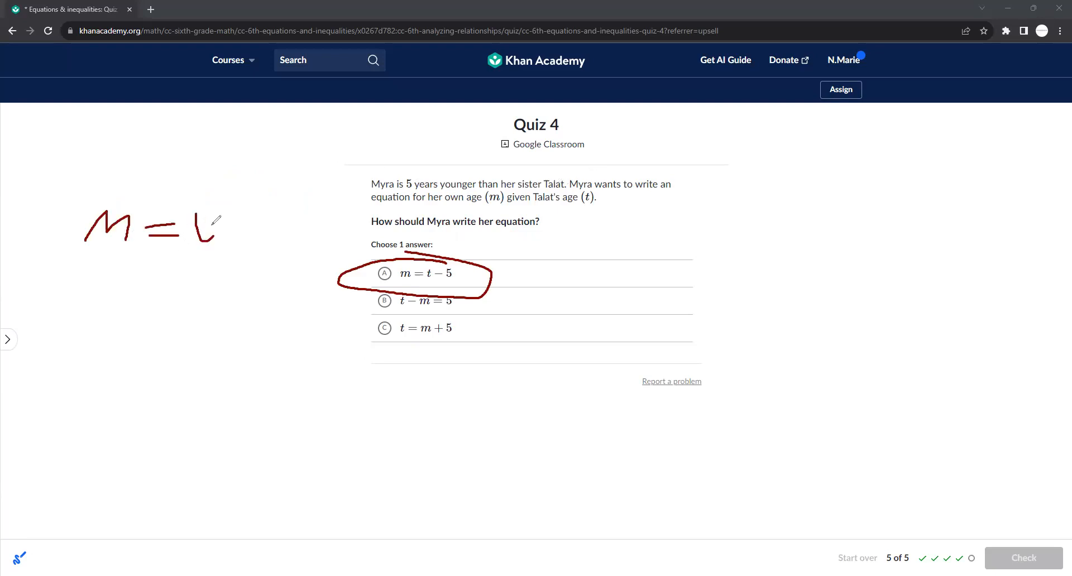
{"action": "left_click_drag", "start_coordinate": [192, 229], "coordinate": [287, 232]}
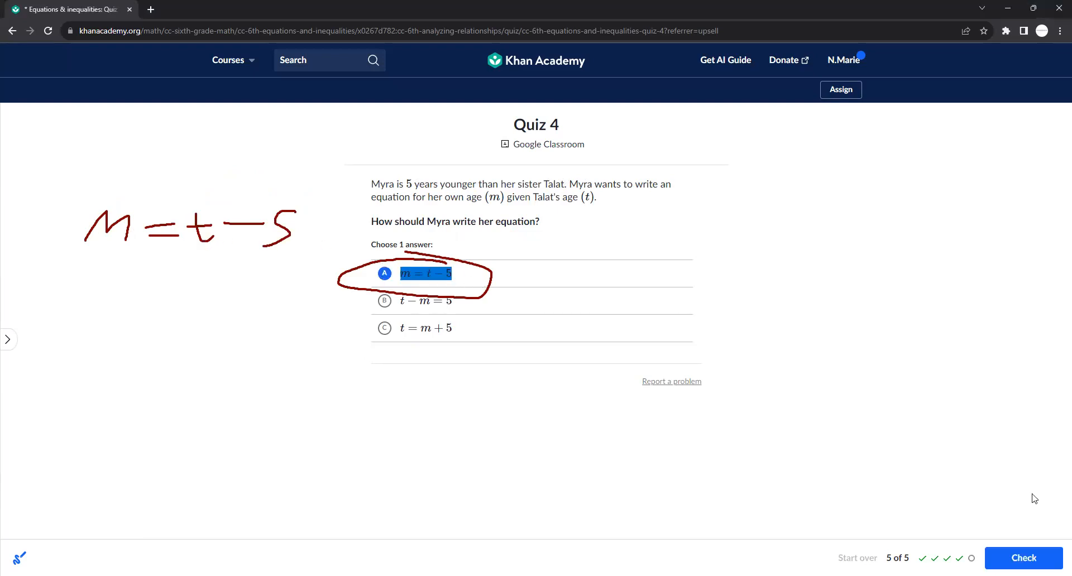
{"action": "left_click", "coordinate": [1024, 558]}
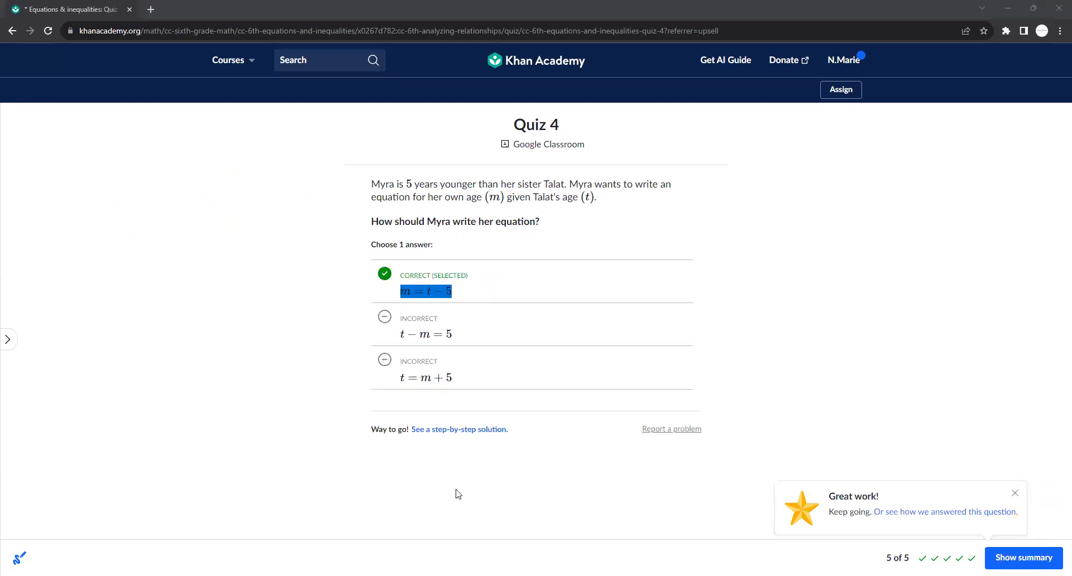
{"action": "mouse_move", "coordinate": [286, 399]}
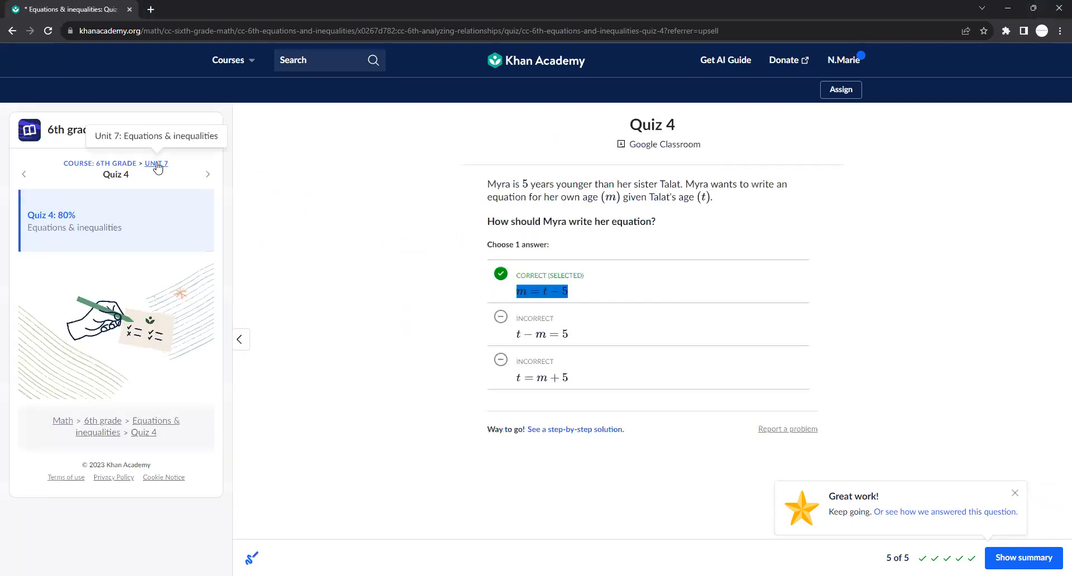
Open Unit 7 Equations & inequalities and scroll down to the 100% Quiz 4 card
{"action": "left_click", "coordinate": [155, 162]}
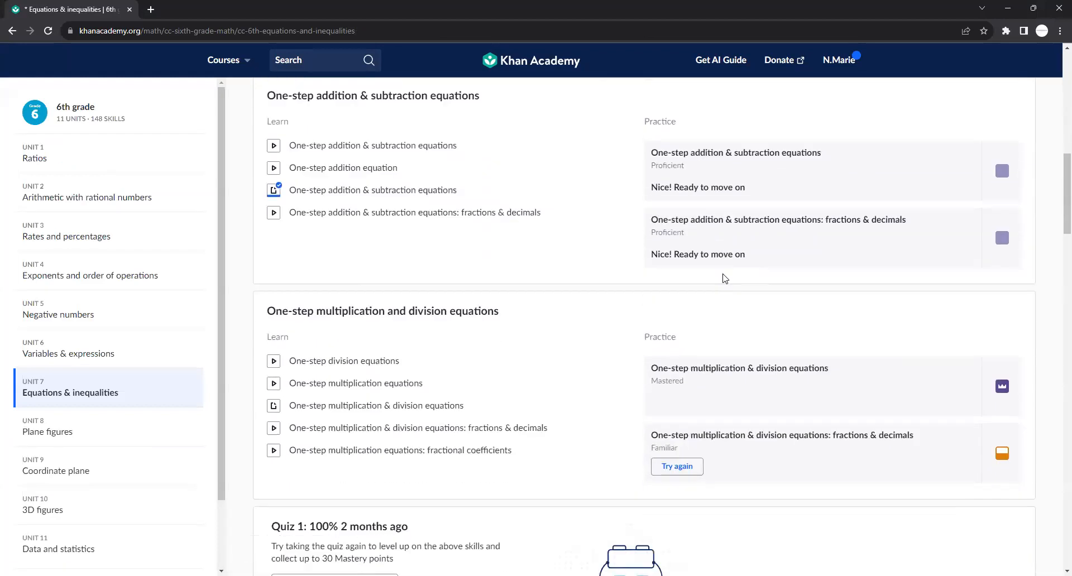
{"action": "scroll", "scroll_direction": "down", "scroll_amount": 3}
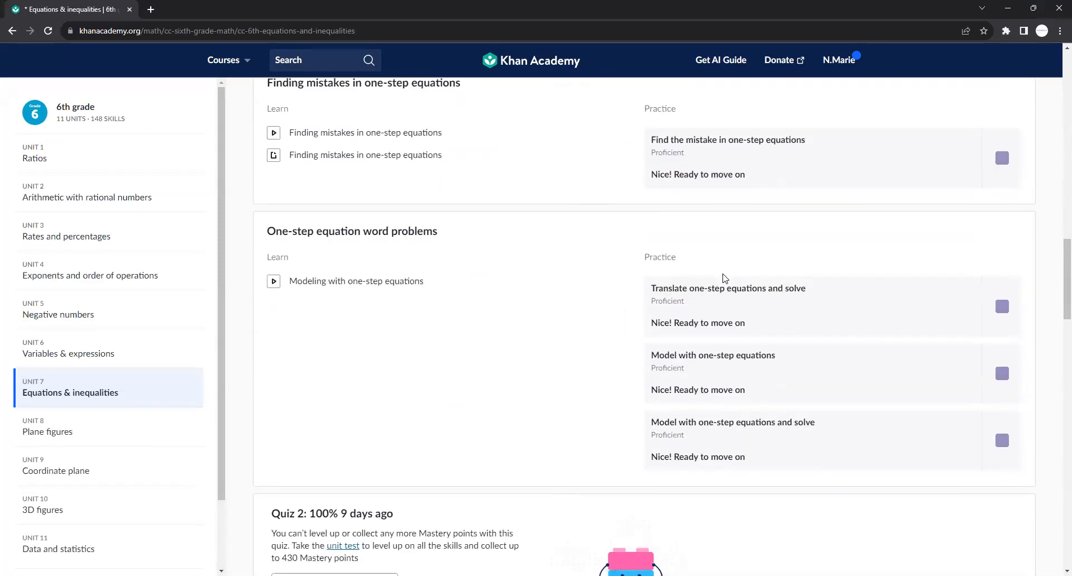
{"action": "scroll", "scroll_direction": "down", "scroll_amount": 3}
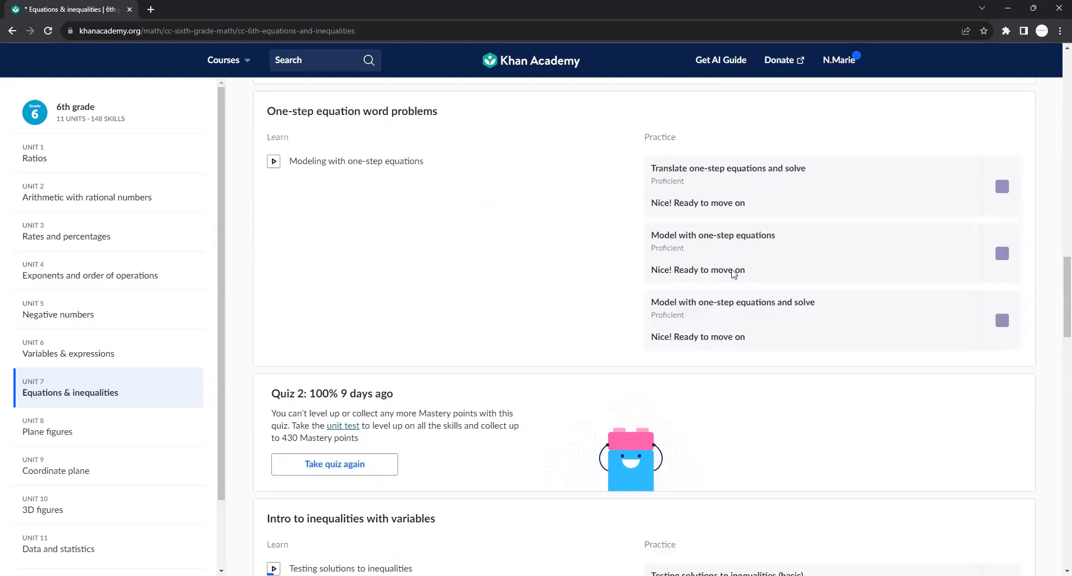
{"action": "scroll", "scroll_direction": "down", "scroll_amount": 3}
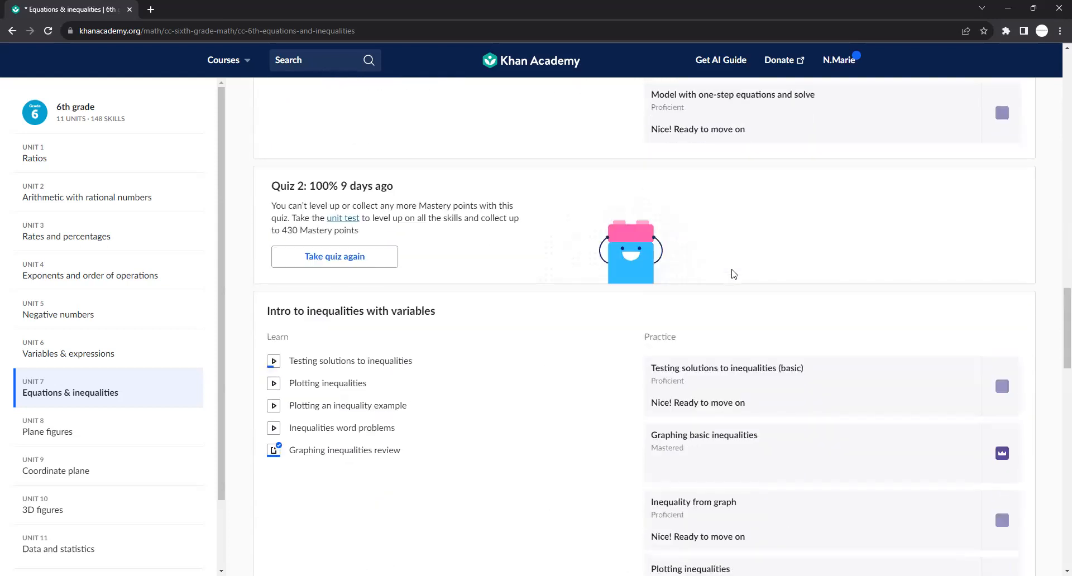
{"action": "scroll", "scroll_direction": "down", "scroll_amount": 3}
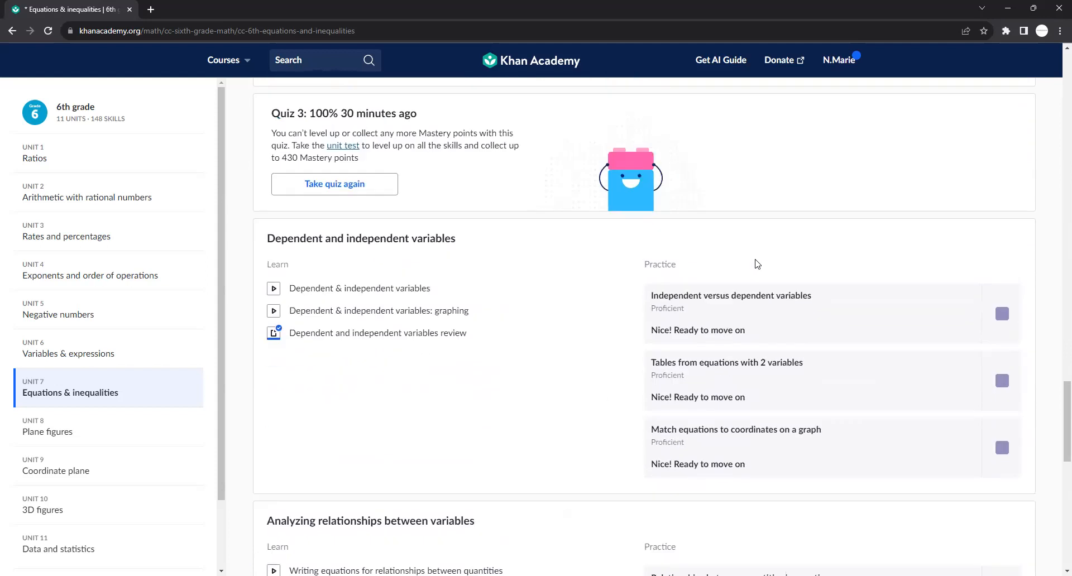
{"action": "scroll", "scroll_direction": "down", "scroll_amount": 3}
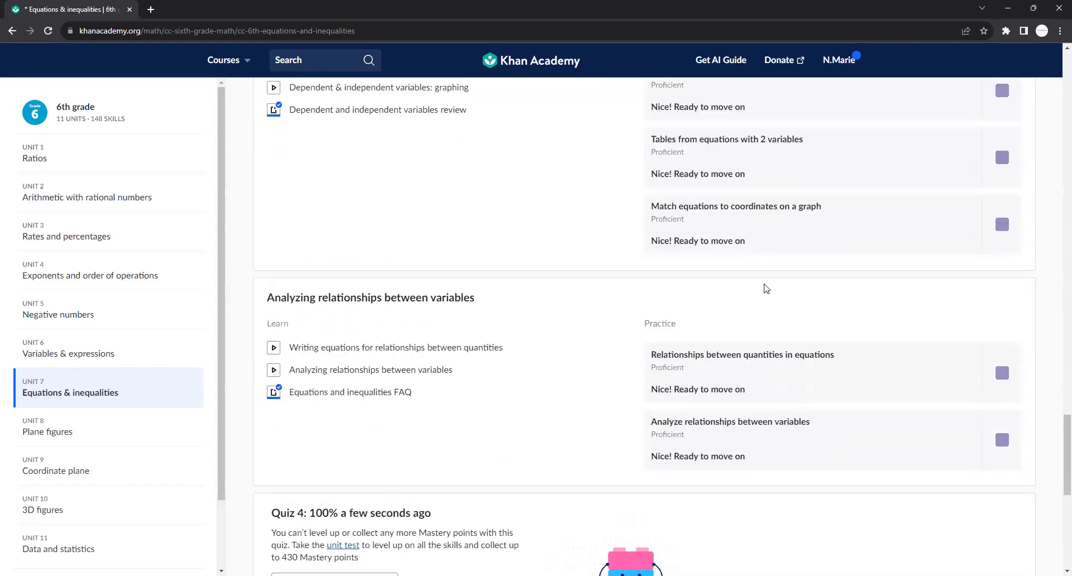
{"action": "mouse_move", "coordinate": [589, 533]}
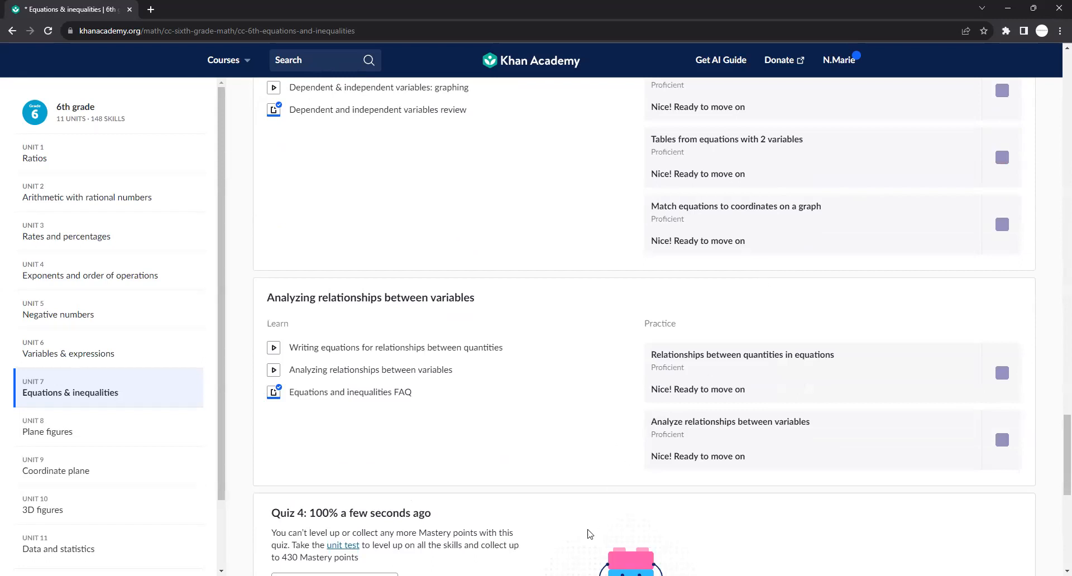